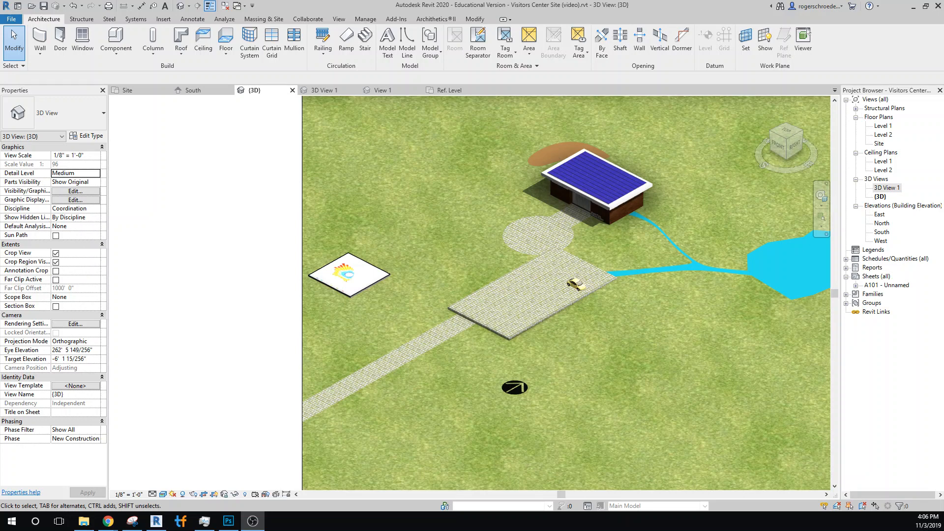
mouse_move(472, 330)
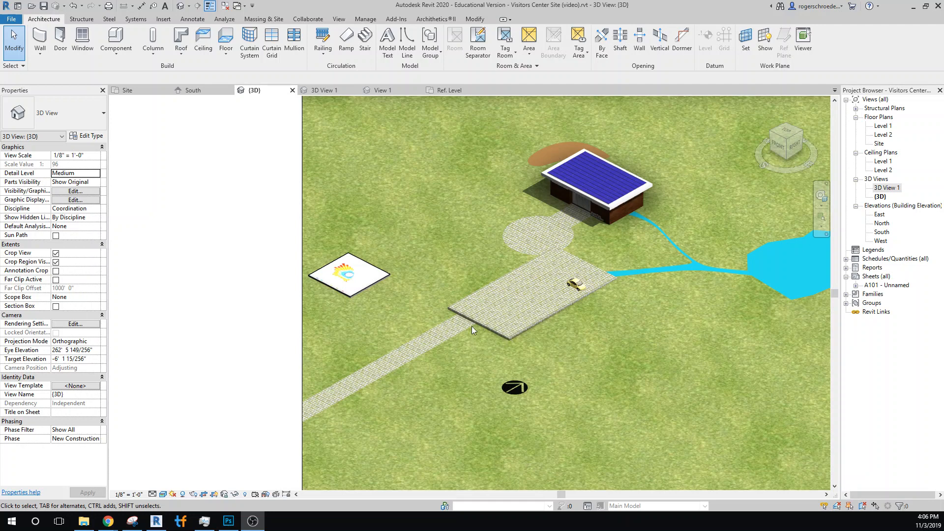
mouse_move(716, 218)
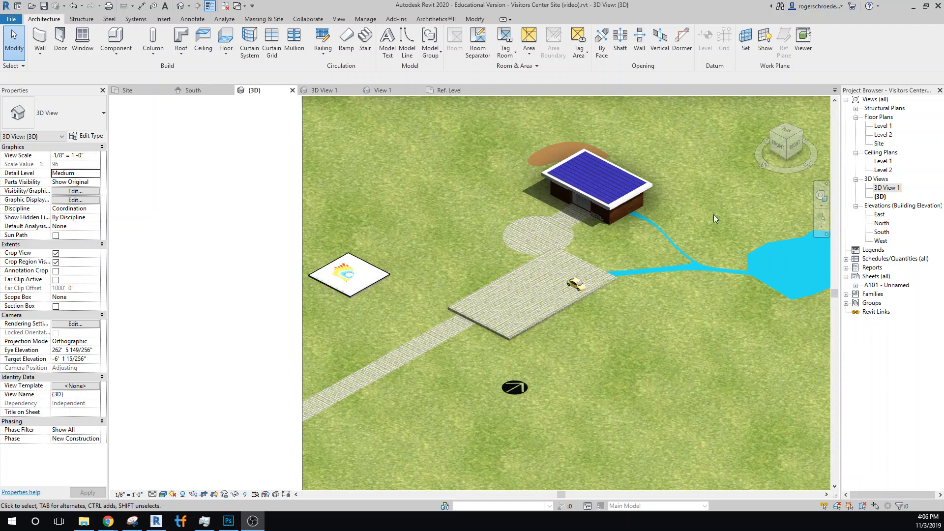
mouse_move(598, 297)
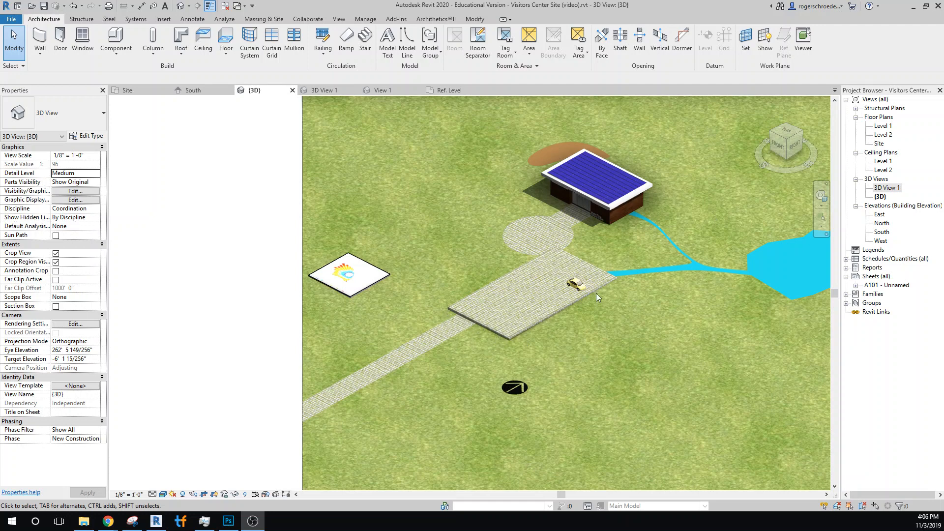
mouse_move(535, 267)
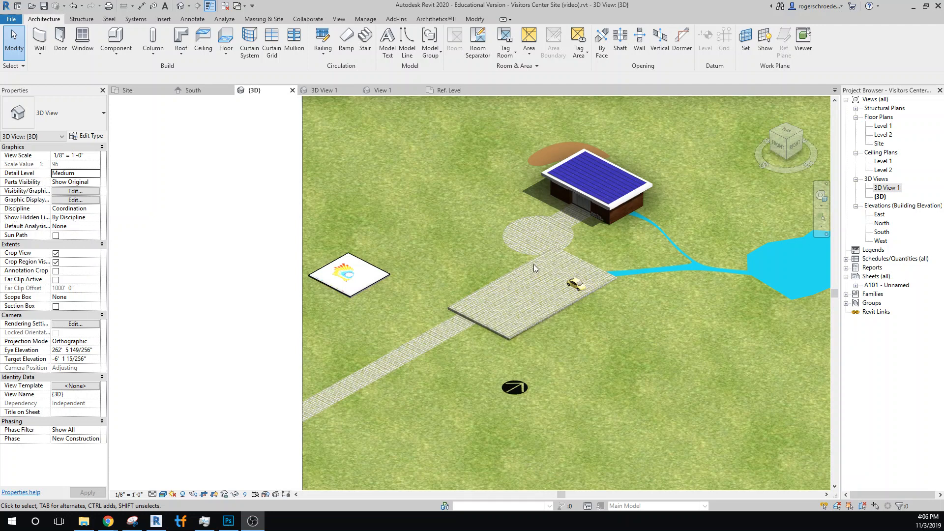
mouse_move(488, 328)
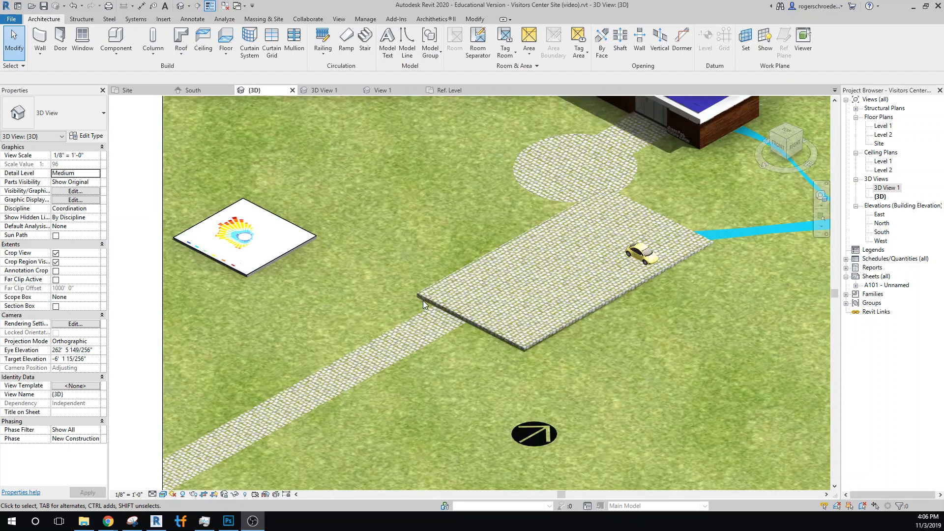
mouse_move(421, 302)
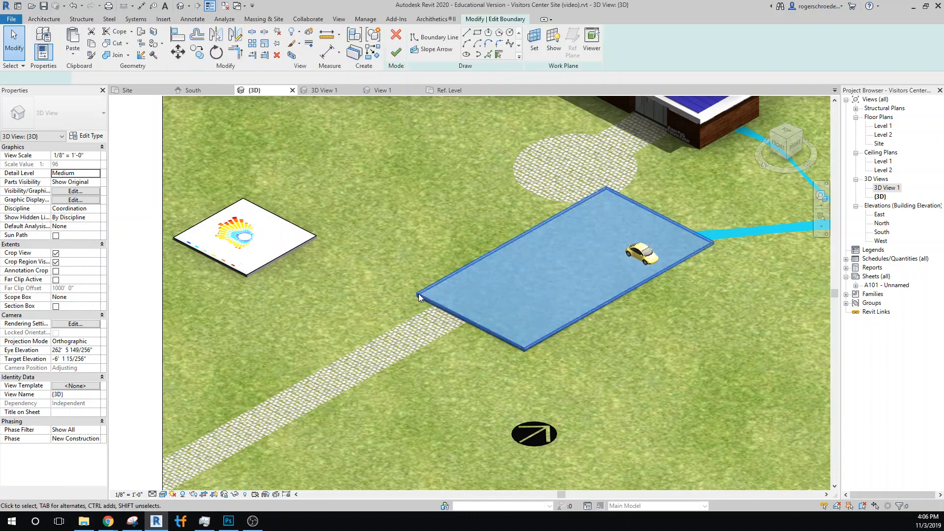
Delete the pad's boundary lines, quit the empty sketch, then select and delete the paved pad itself.
click(421, 294)
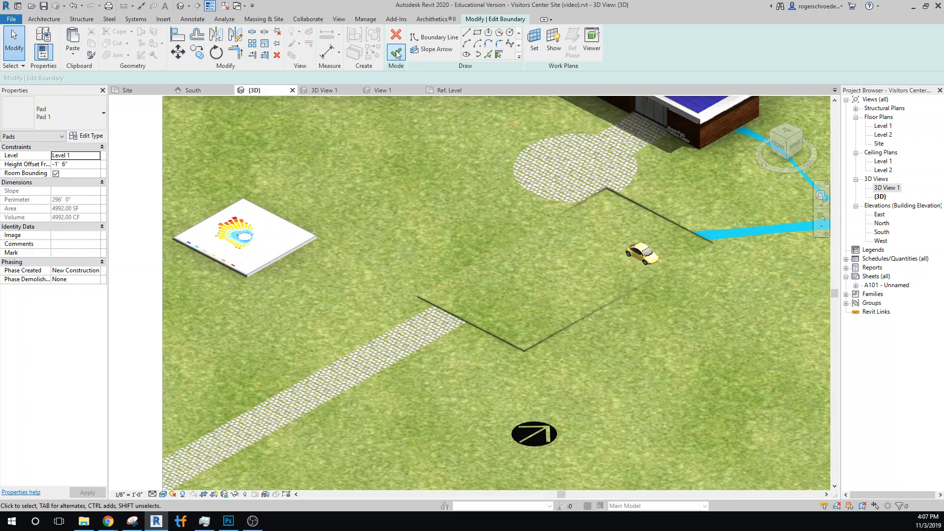
click(395, 52)
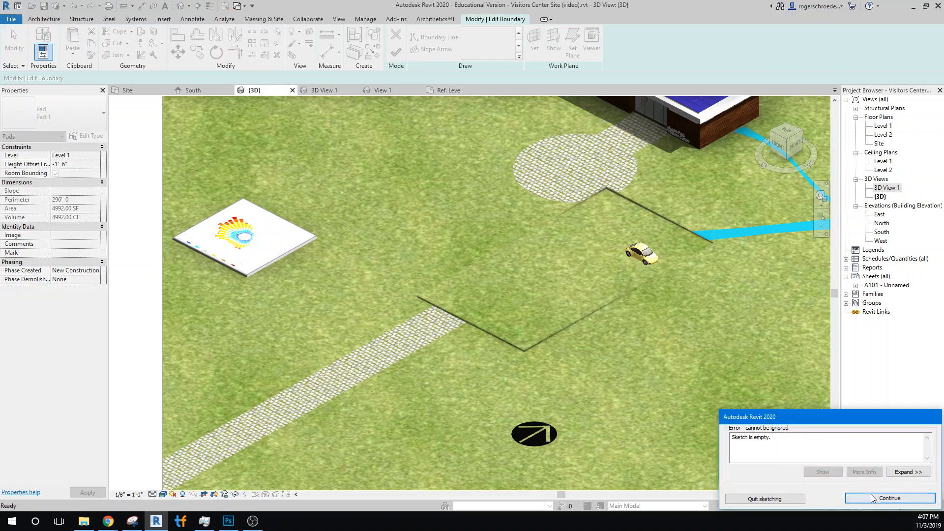
click(890, 498)
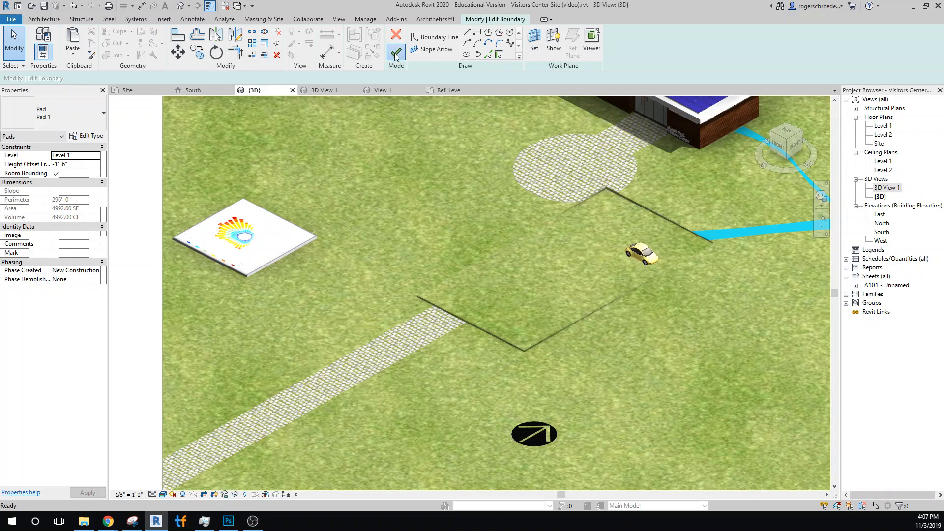
click(395, 51)
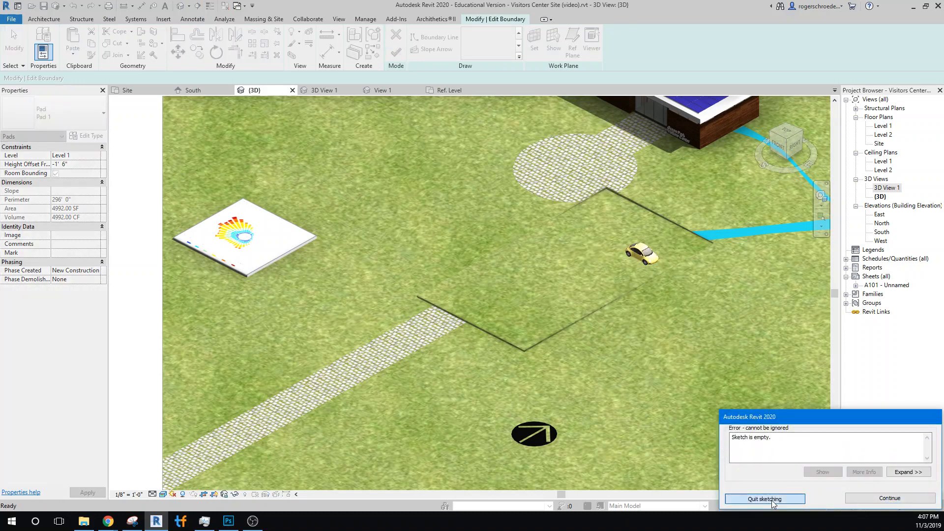
click(765, 498)
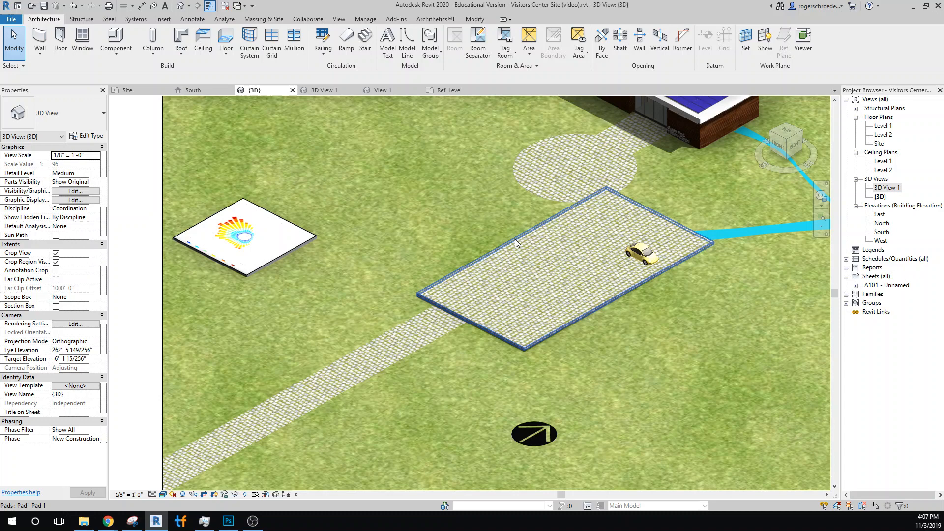
click(517, 243)
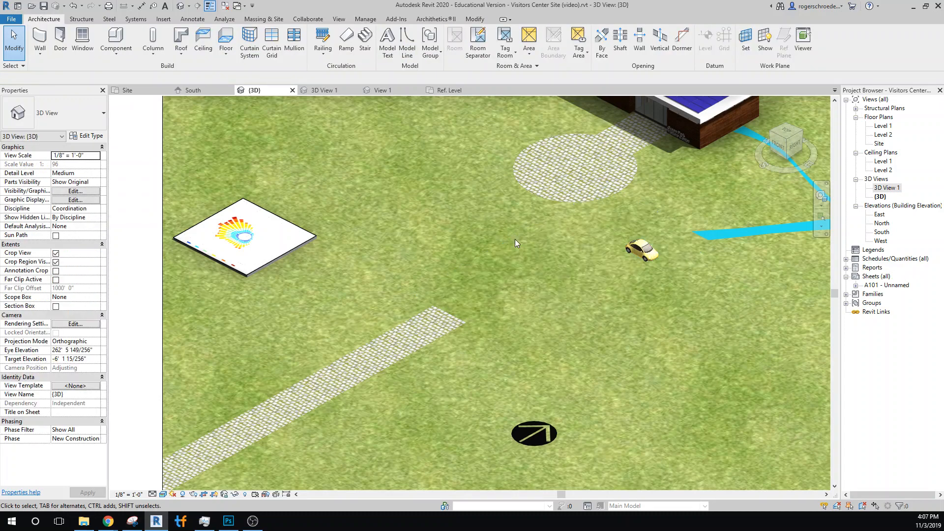
In the Site floor plan, start a topography subregion and finish placing the pasted outline.
click(128, 90)
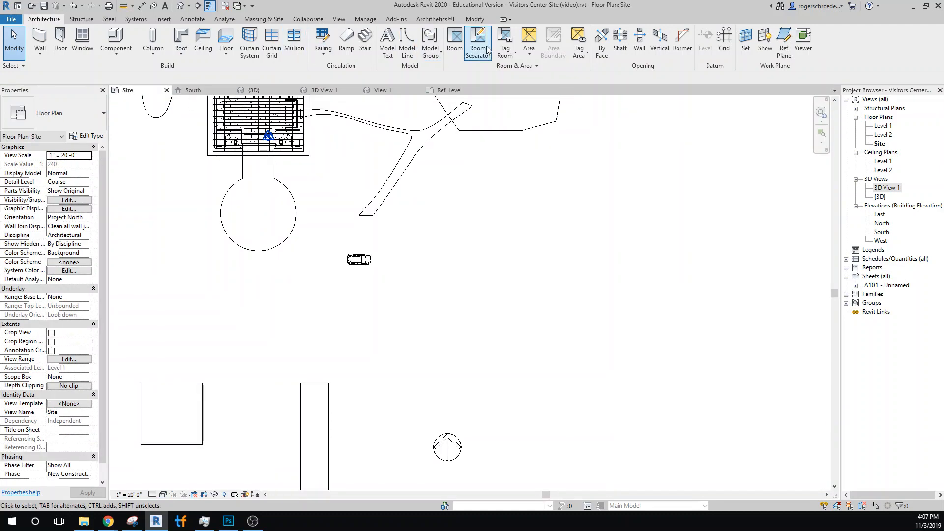
click(264, 18)
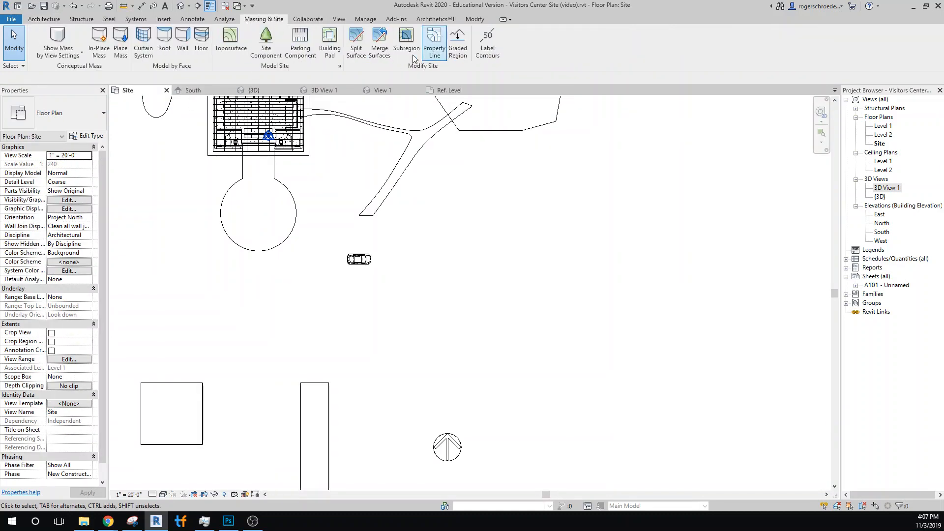
click(405, 38)
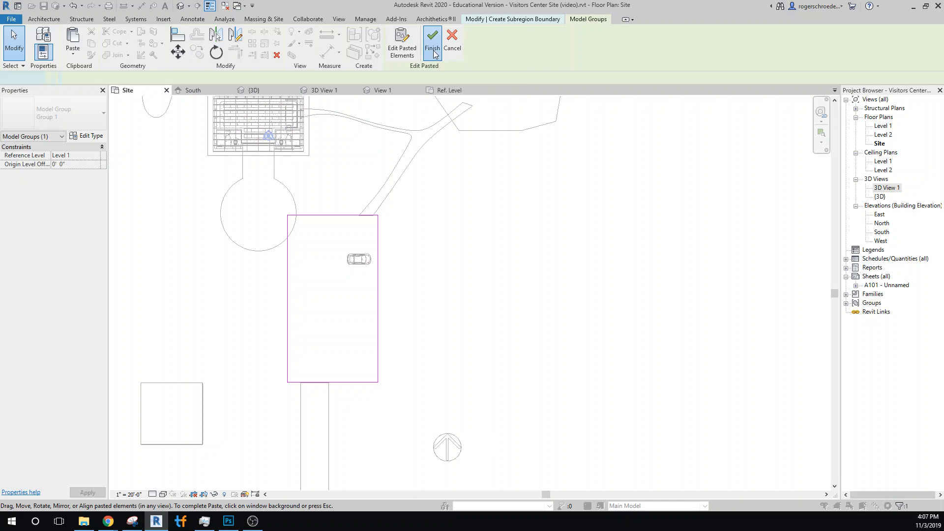
click(432, 42)
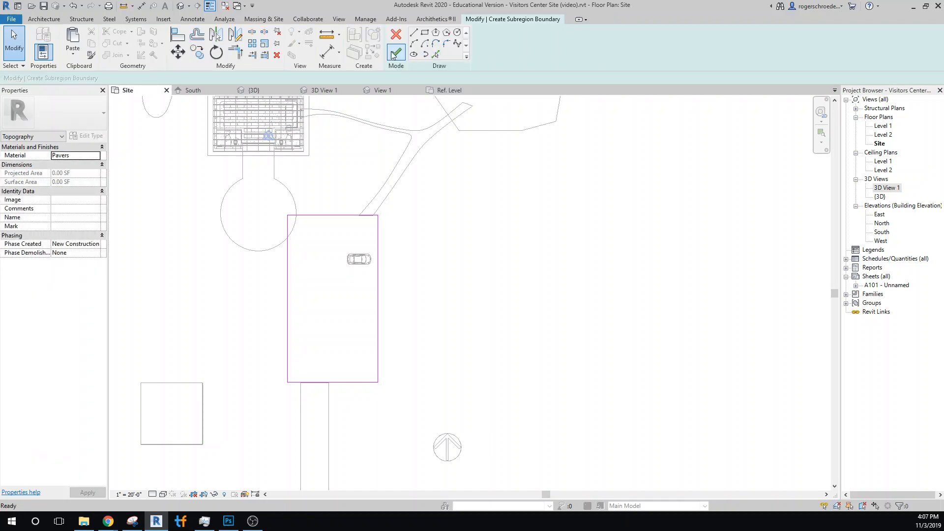
Attempt to complete the Pavers subregion, then dismiss the intersecting-subregion error and keep sketching.
click(393, 52)
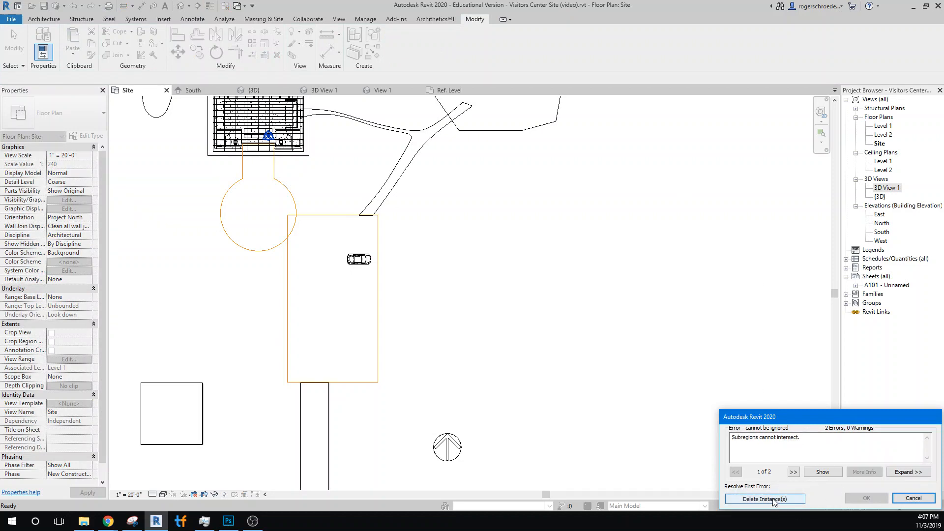
mouse_move(911, 500)
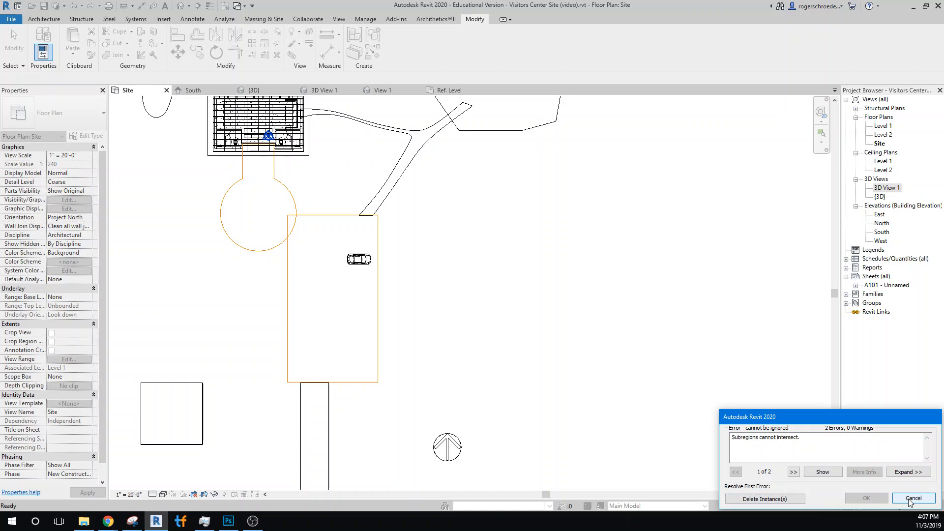
click(914, 497)
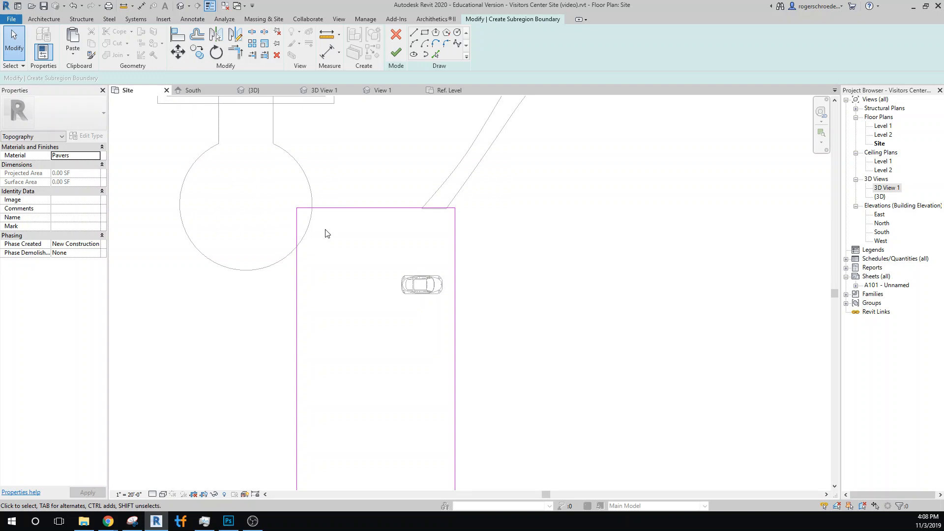
click(374, 207)
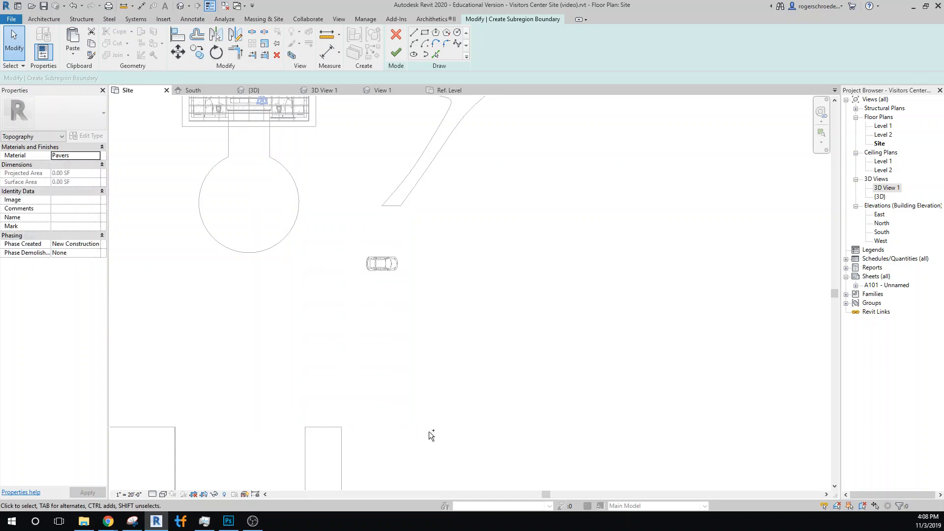
Cancel the subregion edit and confirm discarding the empty Pavers sketch.
click(395, 33)
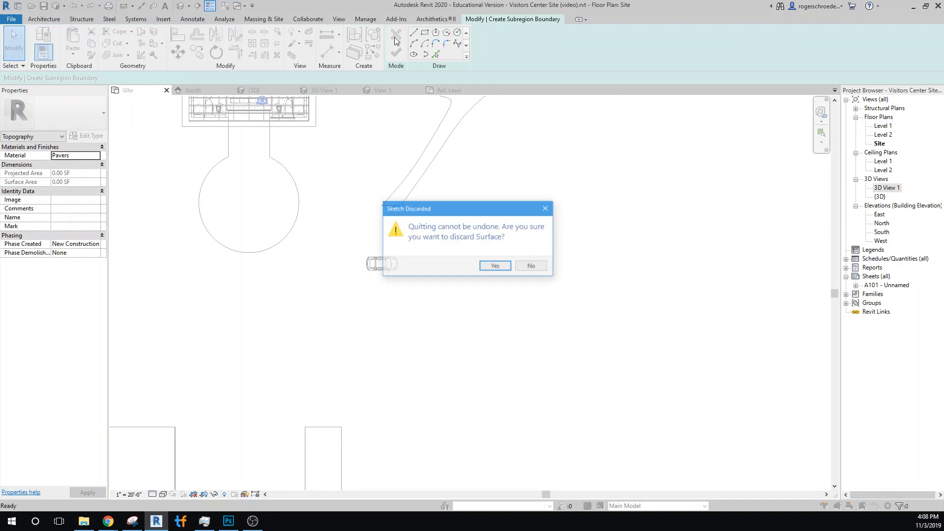
click(495, 265)
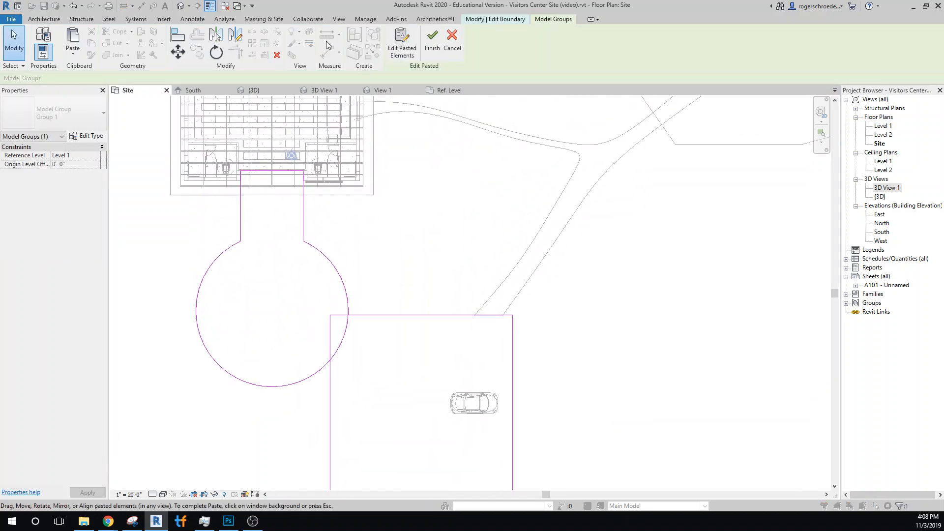
mouse_move(256, 38)
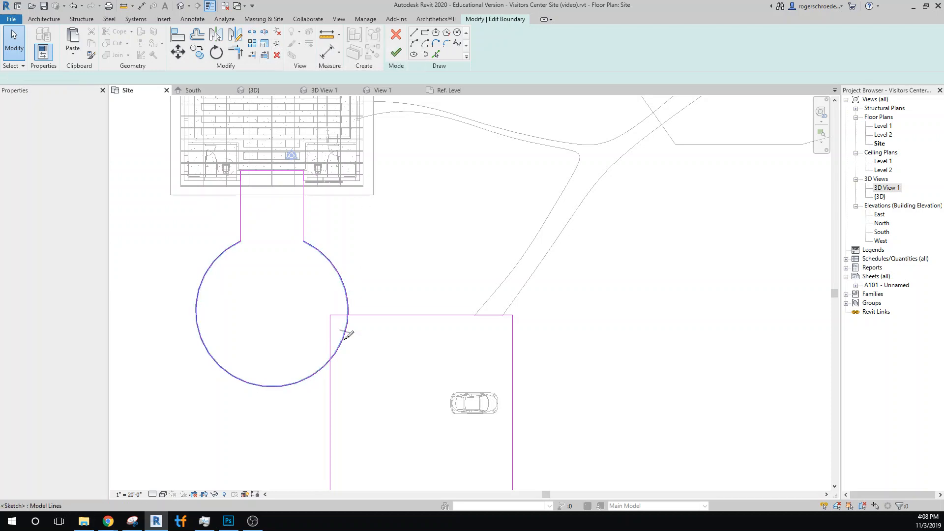
Trim the circle at the rectangle and drag the arc end to meet the rectangle edge.
click(346, 325)
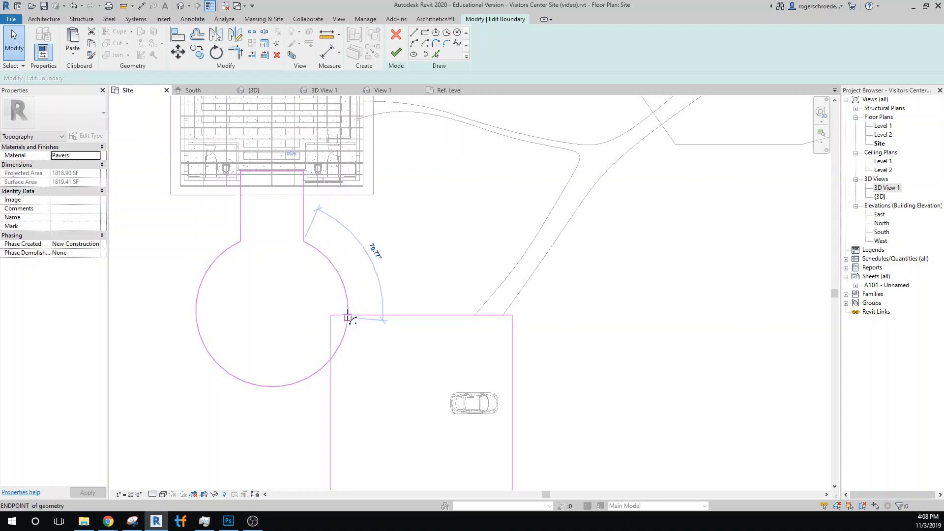
click(335, 275)
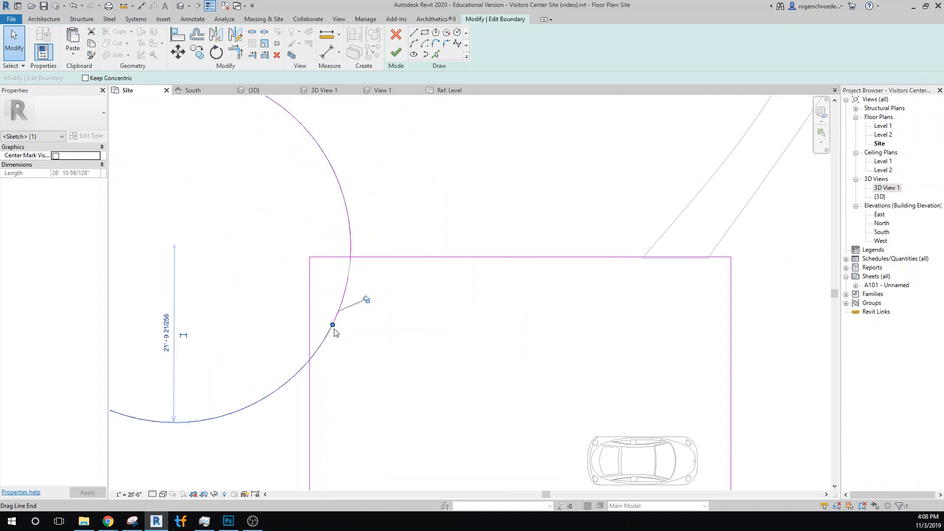
drag(333, 326, 307, 360)
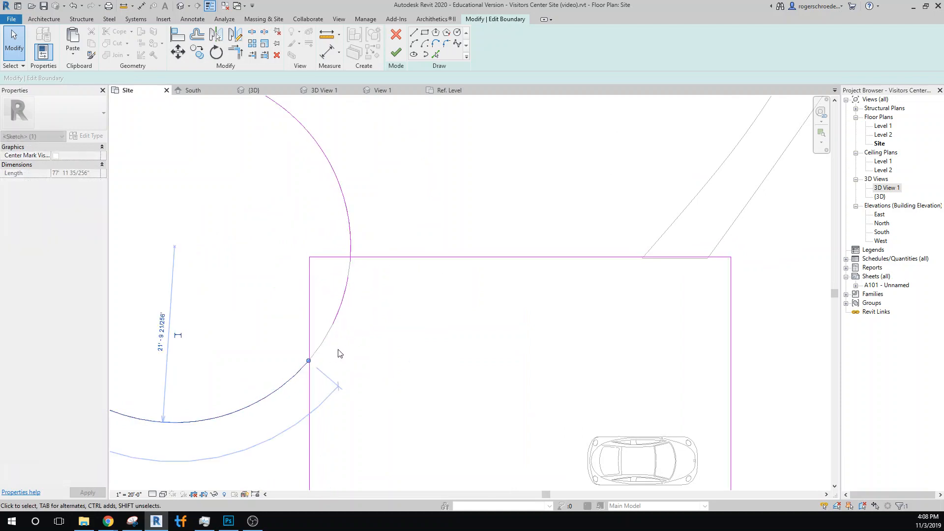
drag(308, 361, 334, 326)
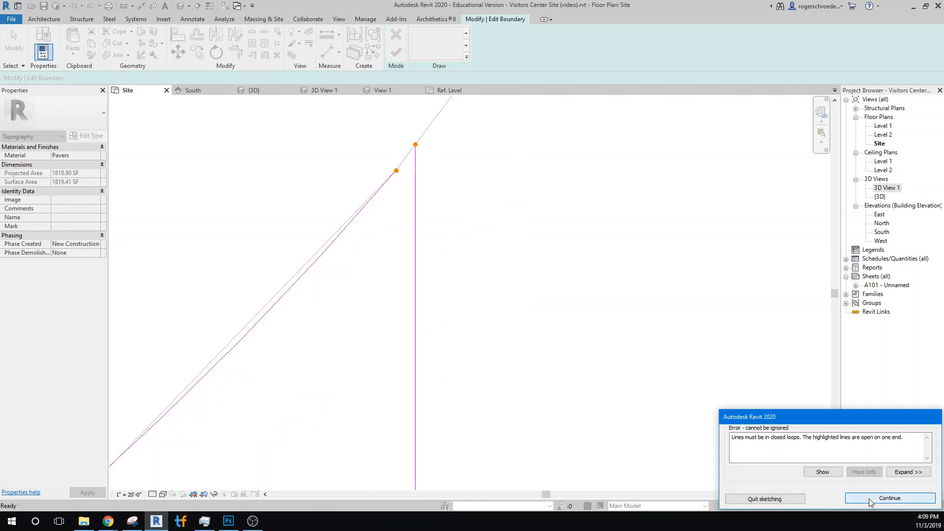
Return from the open-loop error and retry finishing the joined boundary.
click(890, 498)
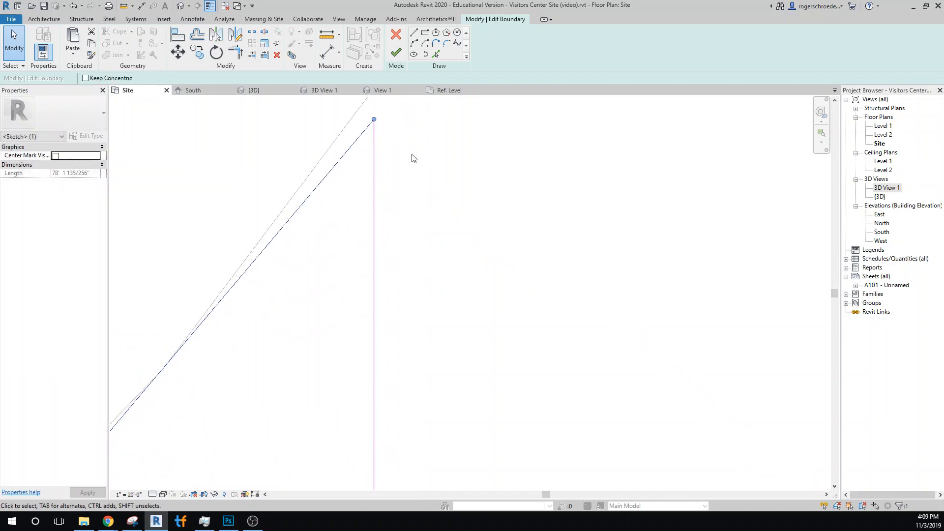
click(397, 51)
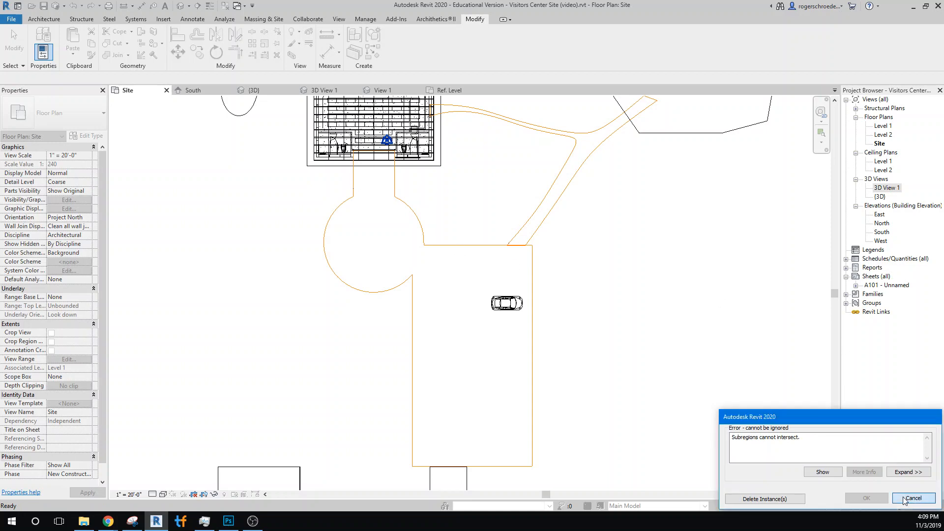
Dismiss the error, shift the top boundary line to meet the circle, and finish the subregion boundary.
click(913, 498)
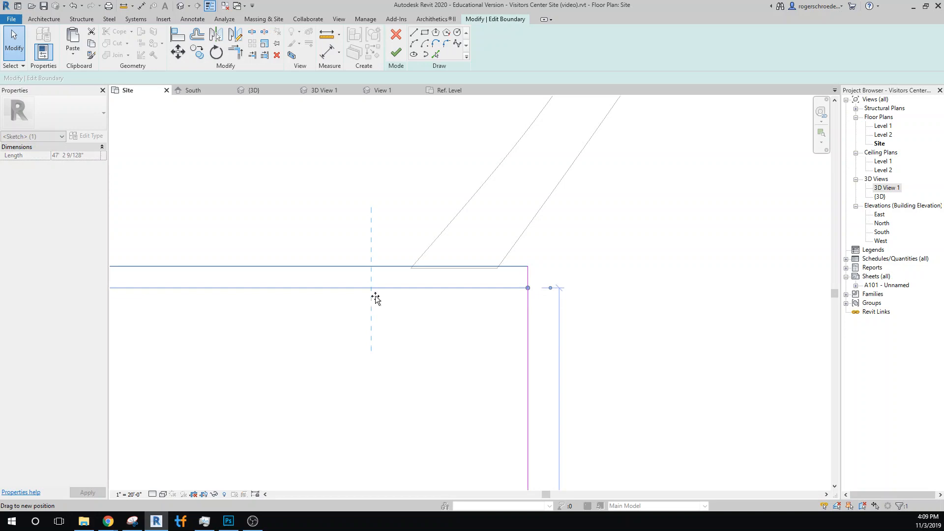
drag(376, 288, 369, 271)
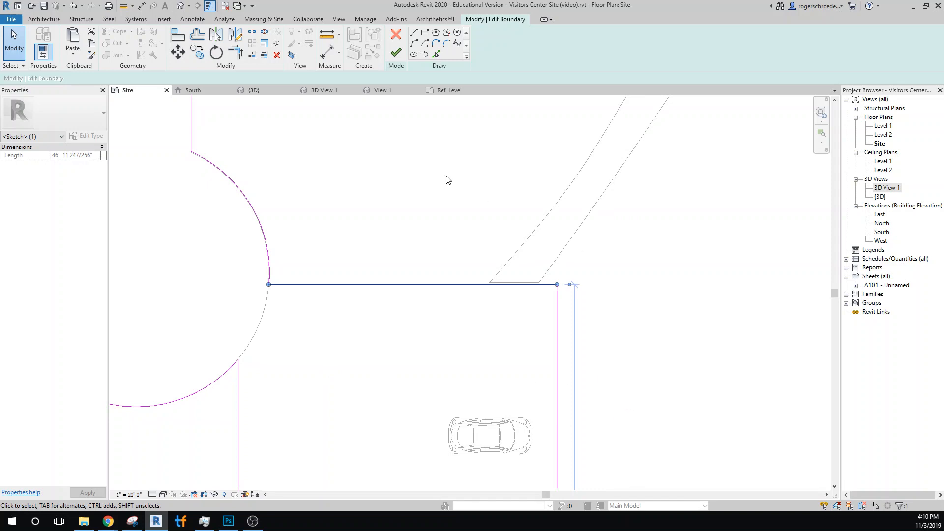
click(397, 51)
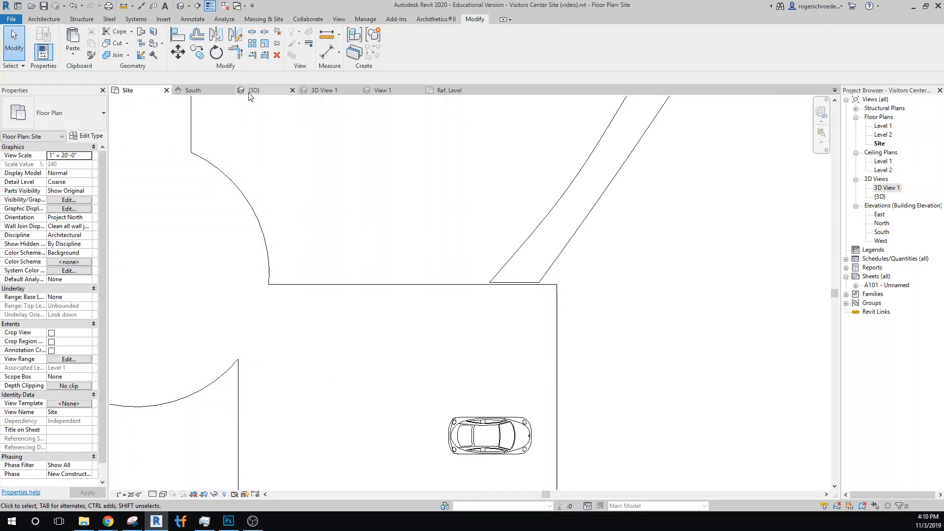
click(254, 90)
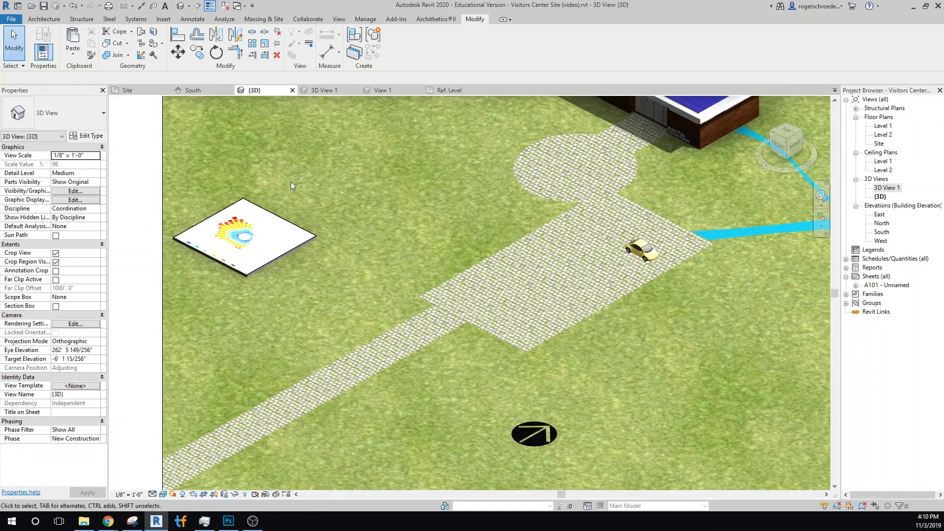
mouse_move(600, 352)
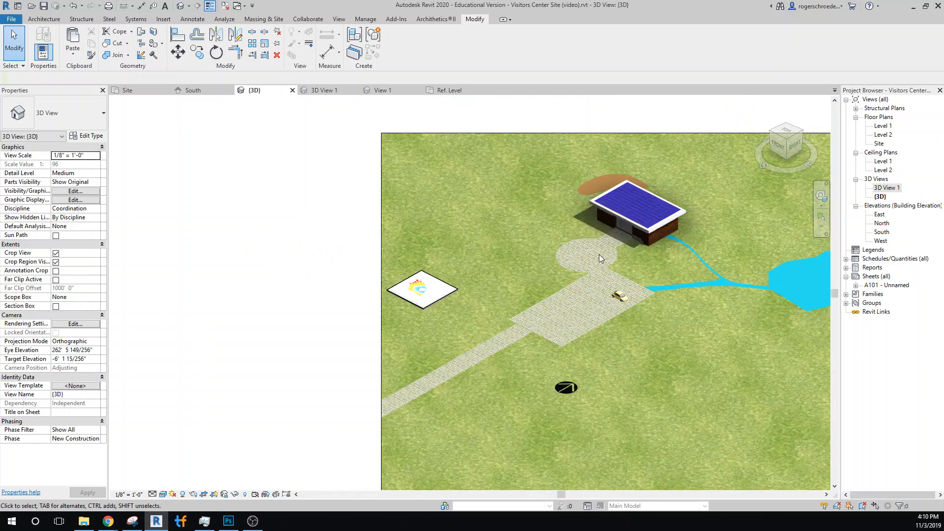
mouse_move(491, 293)
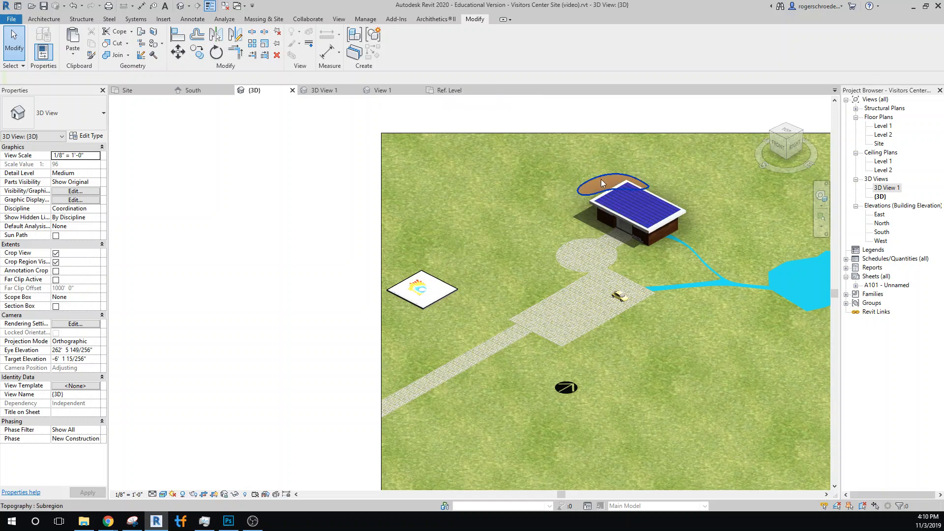
mouse_move(605, 178)
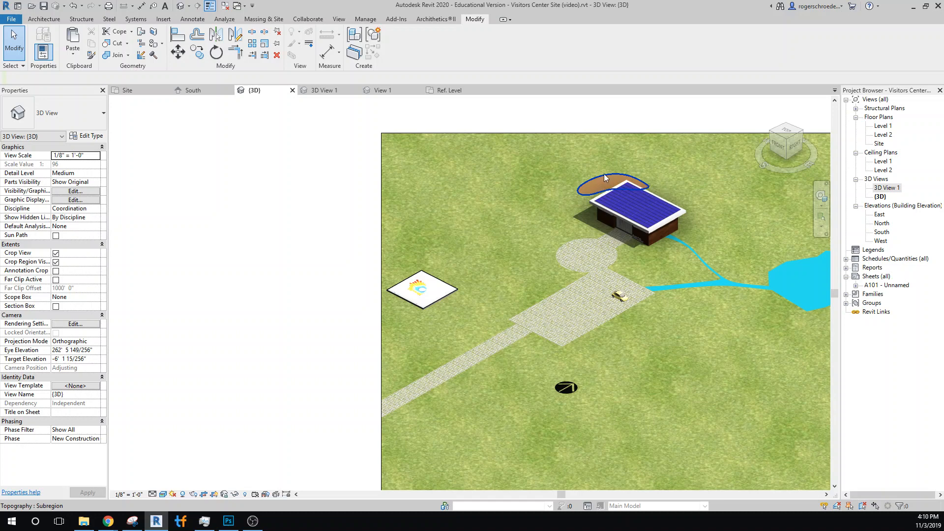
mouse_move(631, 179)
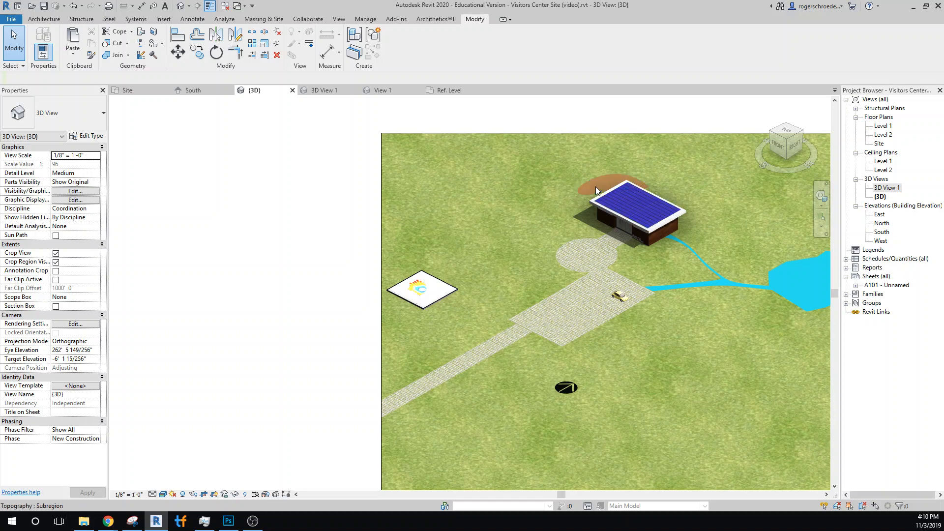
click(639, 202)
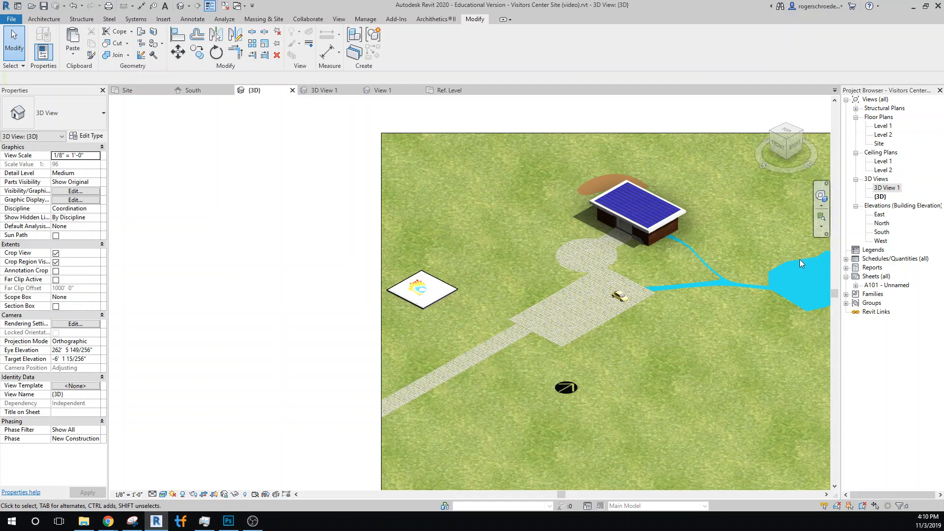
mouse_move(795, 271)
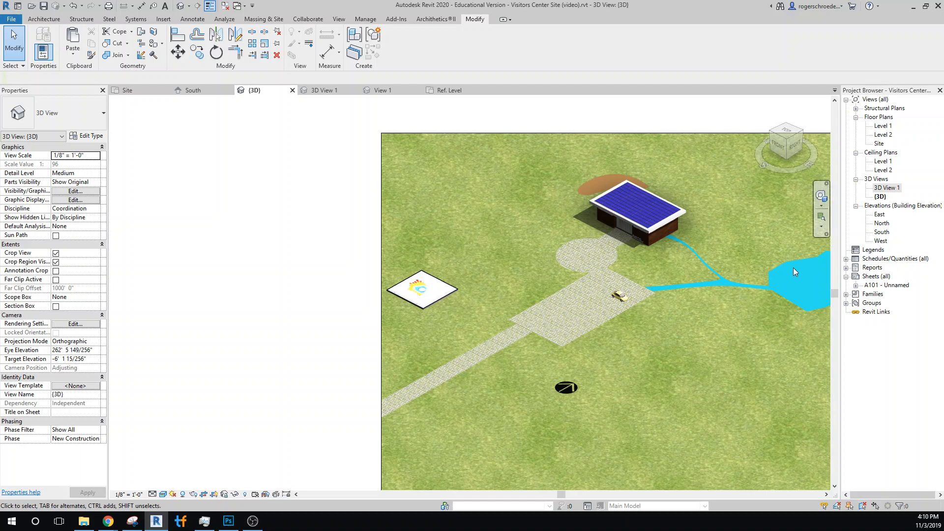
click(724, 285)
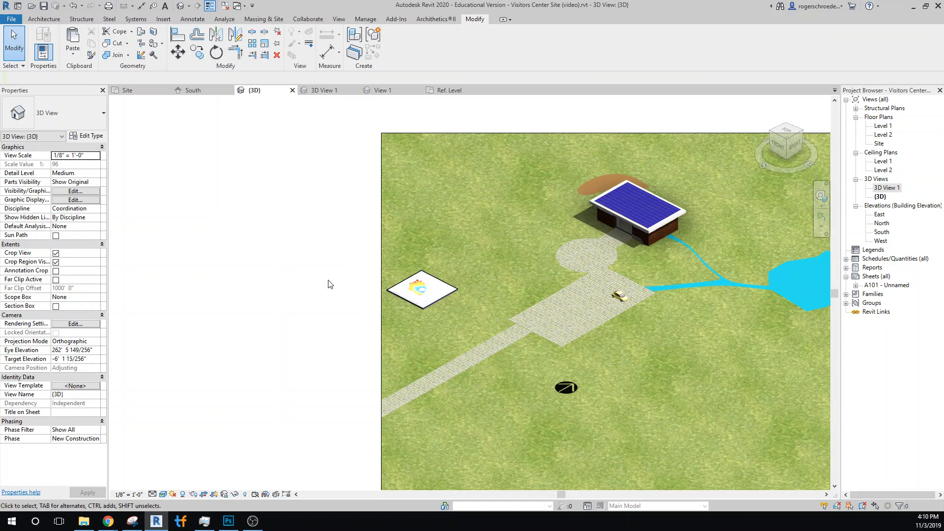
click(128, 90)
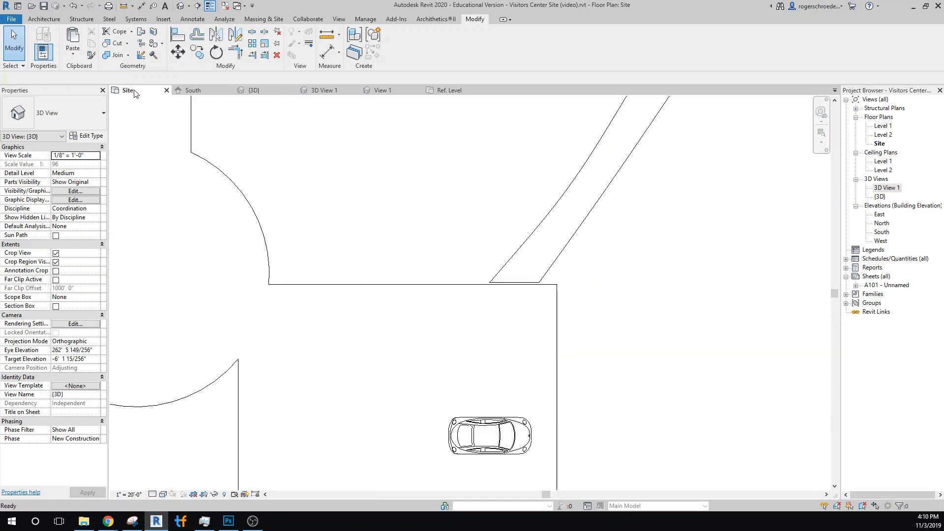
Start Site Component and choose RPC Tree - Conifer: Douglas Fir - 20' as the planting type.
click(46, 19)
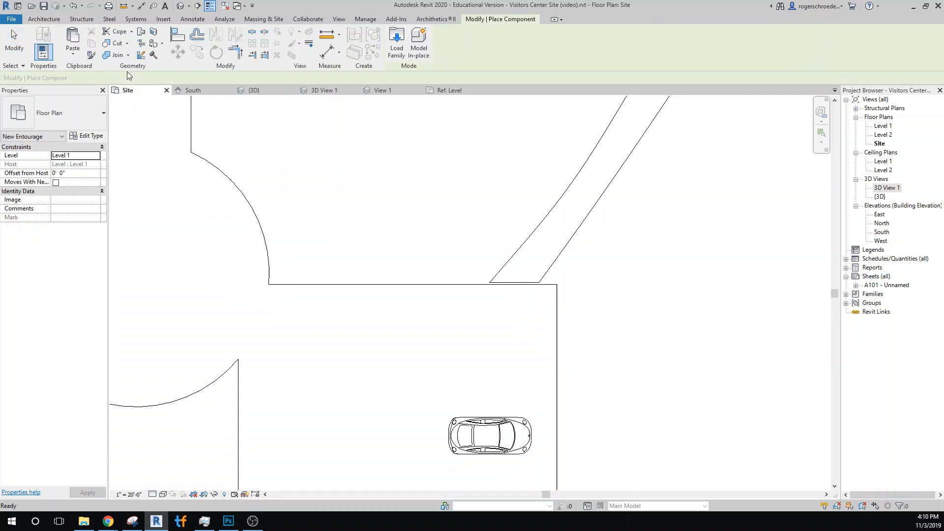
click(100, 112)
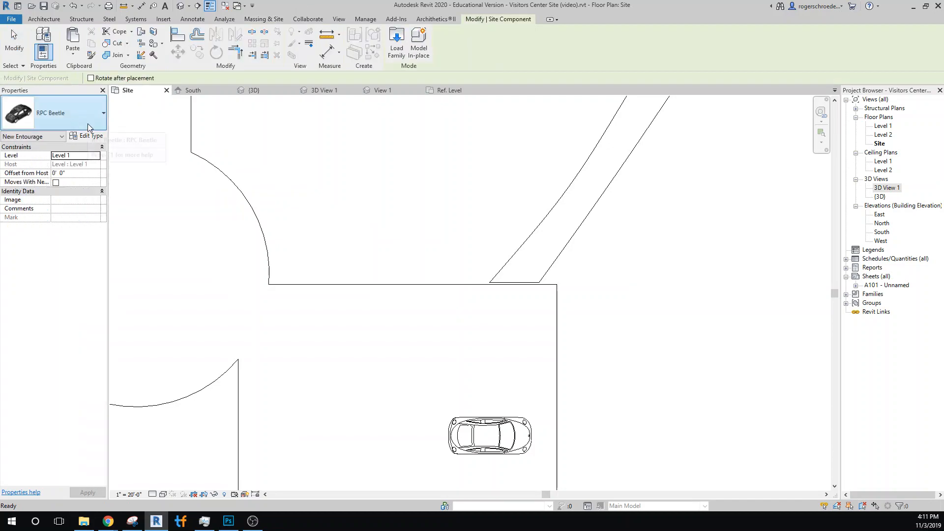
click(103, 113)
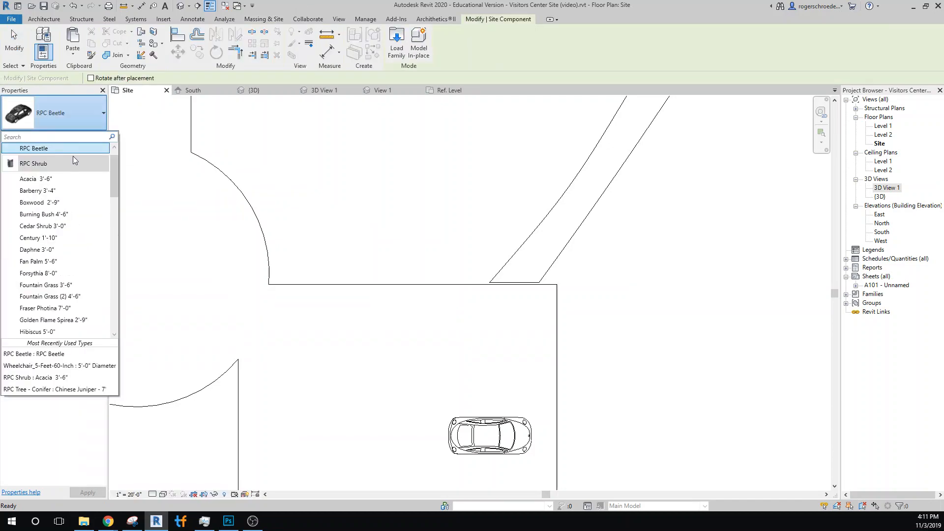
mouse_move(54, 178)
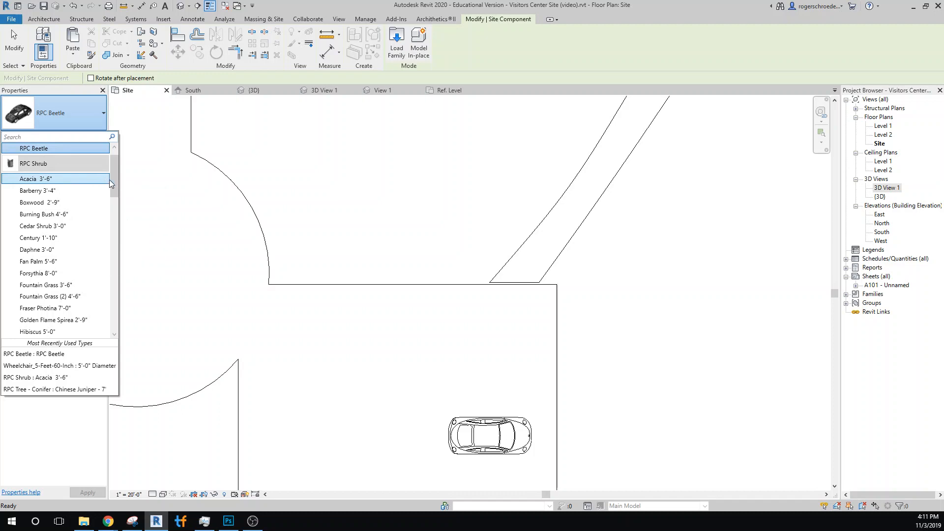
scroll(down, 3)
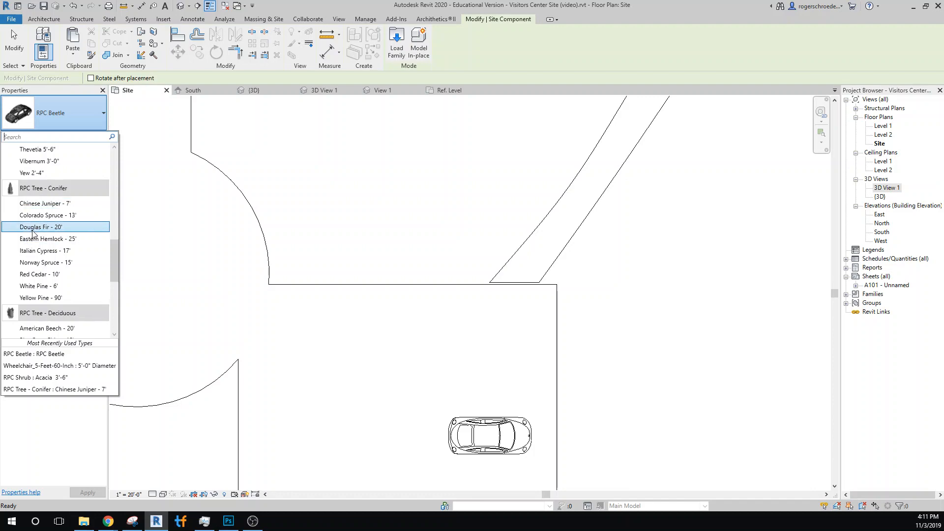
click(33, 226)
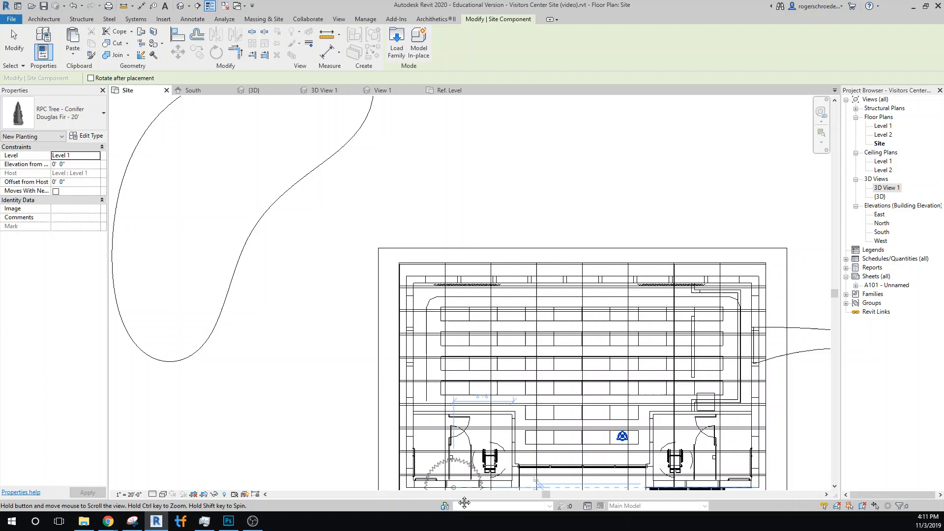
Place Douglas Fir trees at several spots inside the curved planting bed.
click(265, 159)
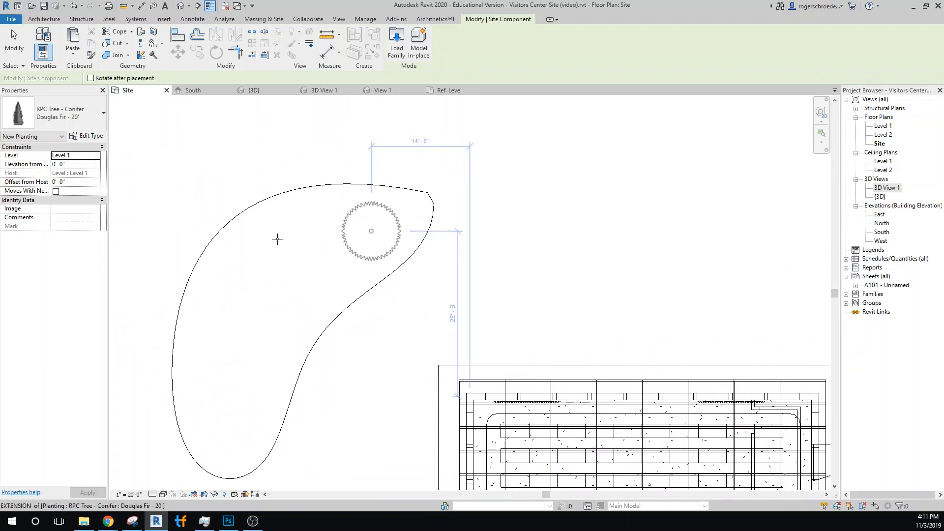
click(305, 230)
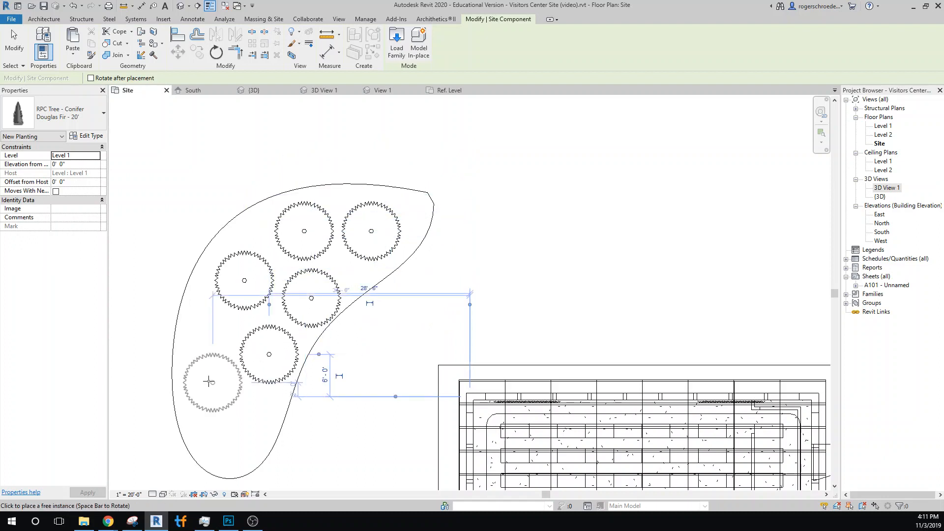
click(229, 439)
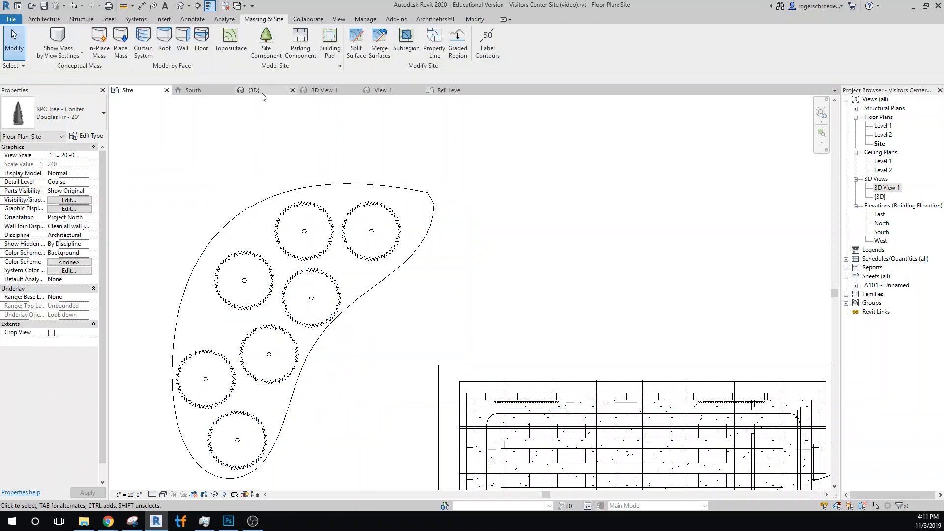
Switch to the {3D} view to check the firs standing behind the building.
click(253, 90)
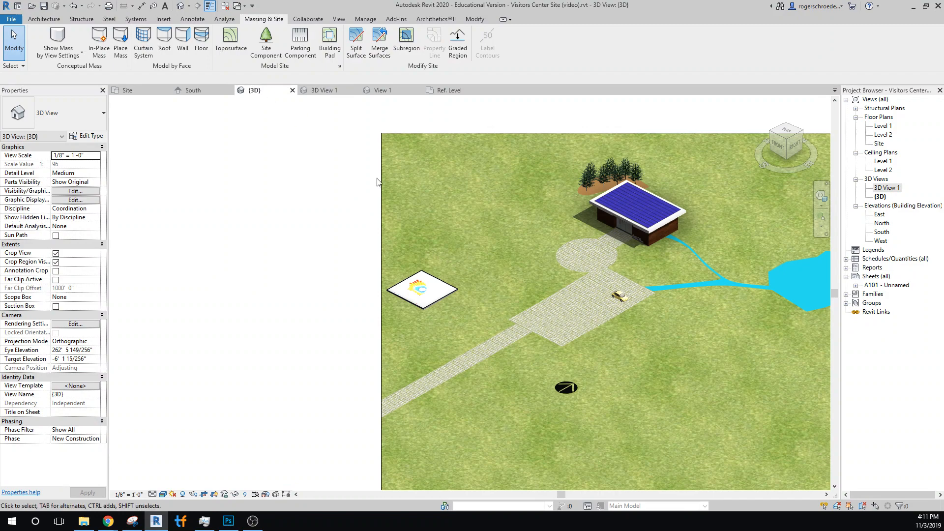
mouse_move(700, 242)
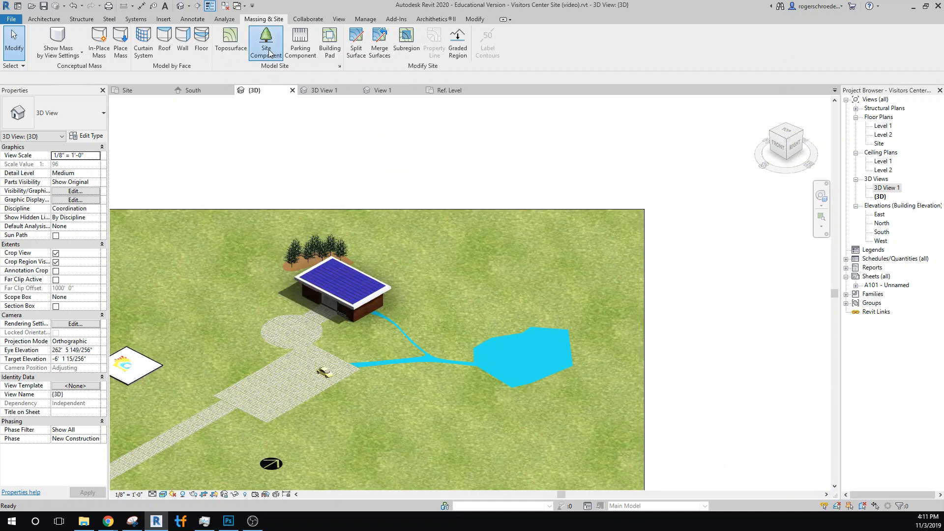
Choose RPC Shrub Fountain Grass (2) 4'-6" and place it beside the pond.
click(265, 38)
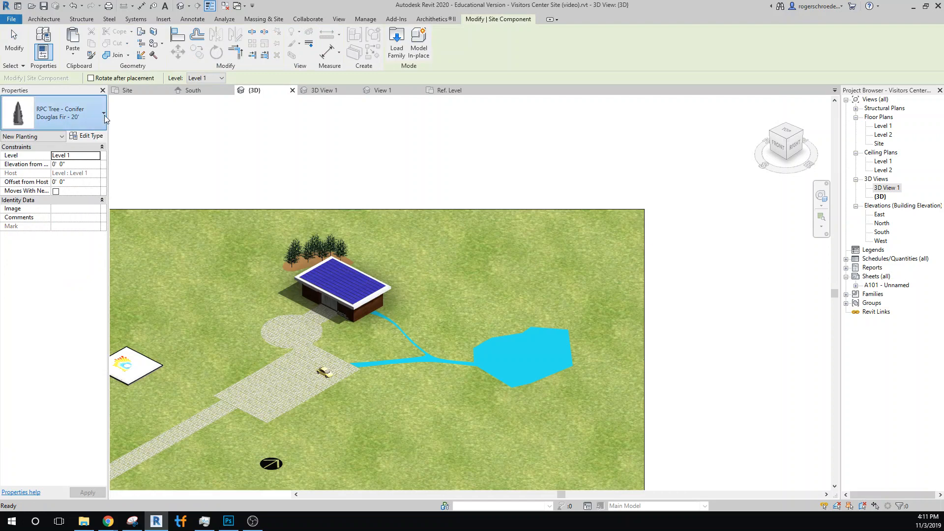
click(105, 119)
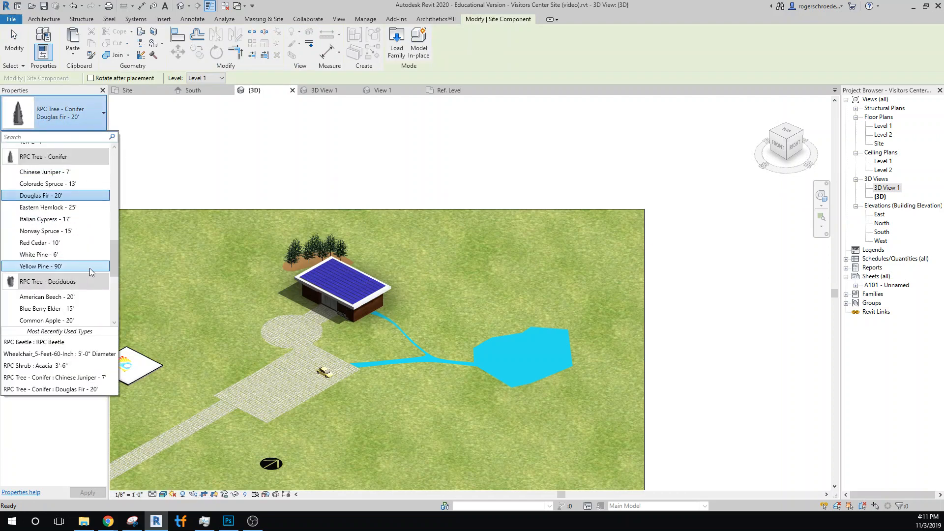
scroll(down, 3)
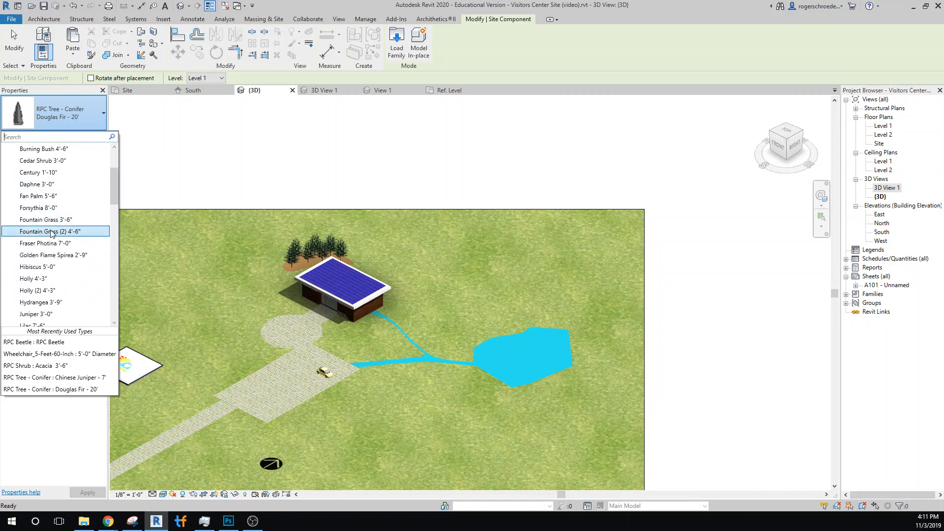
click(55, 231)
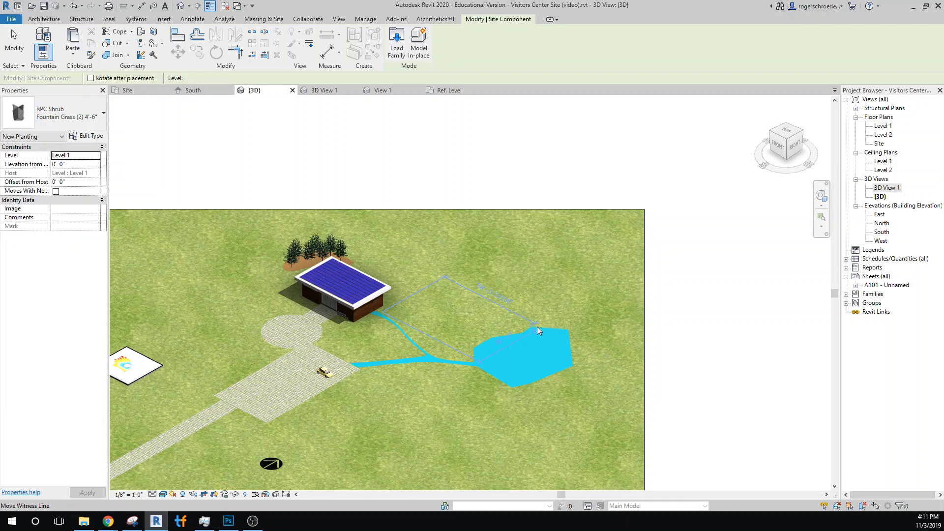
click(526, 327)
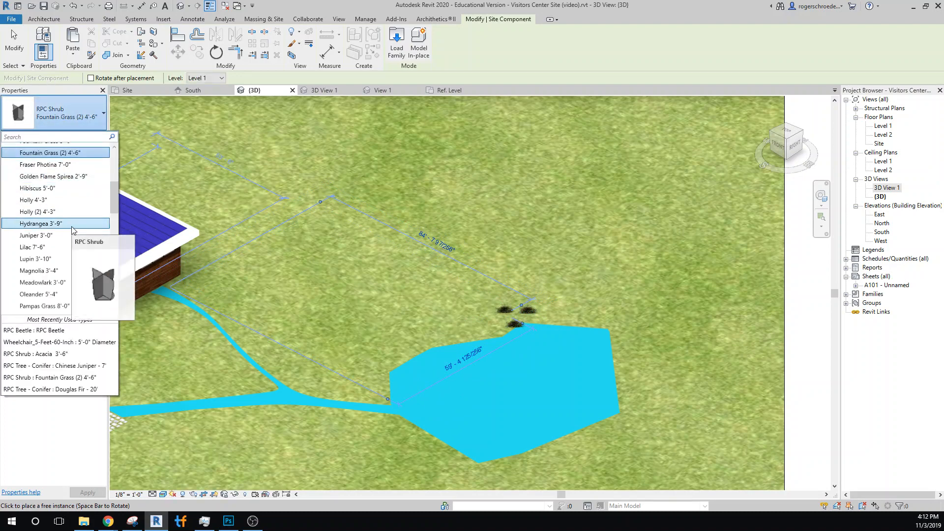
mouse_move(38, 294)
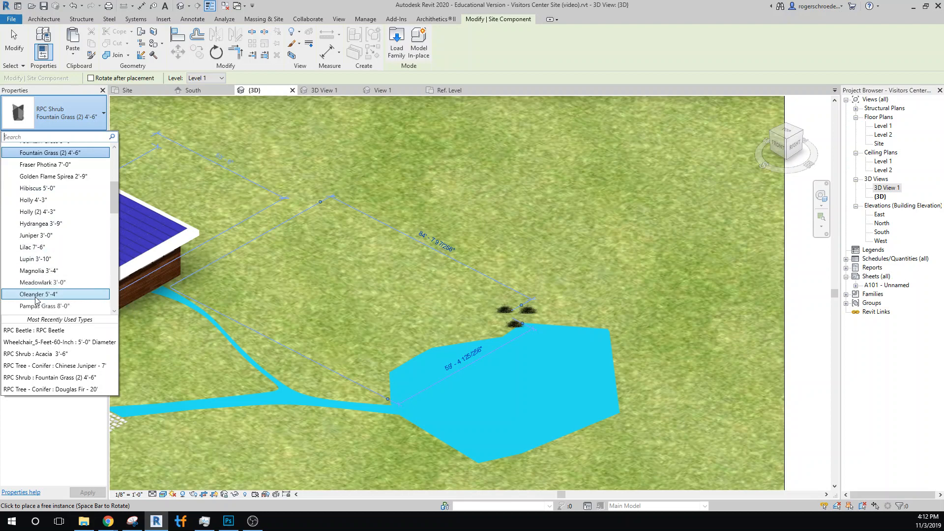
Switch to the Oleander 5'-4" shrub and place one next to the grasses.
click(38, 294)
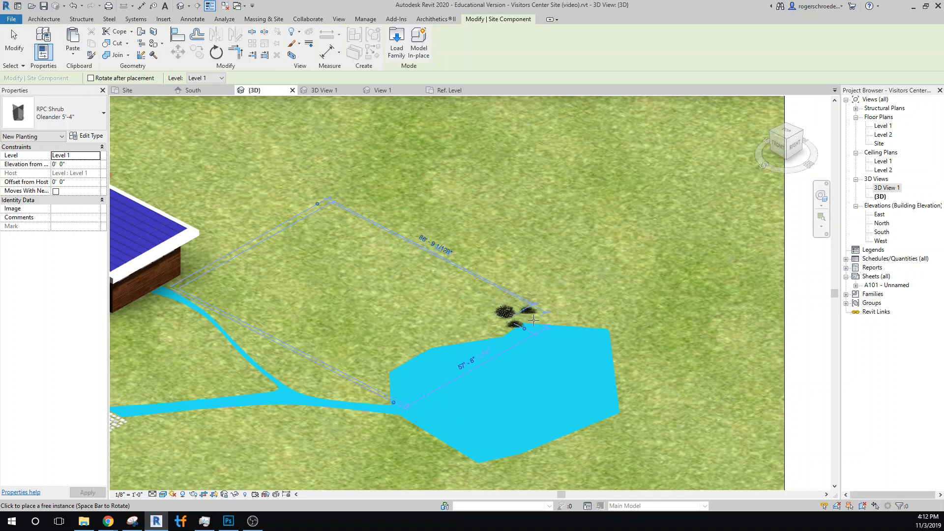
click(528, 314)
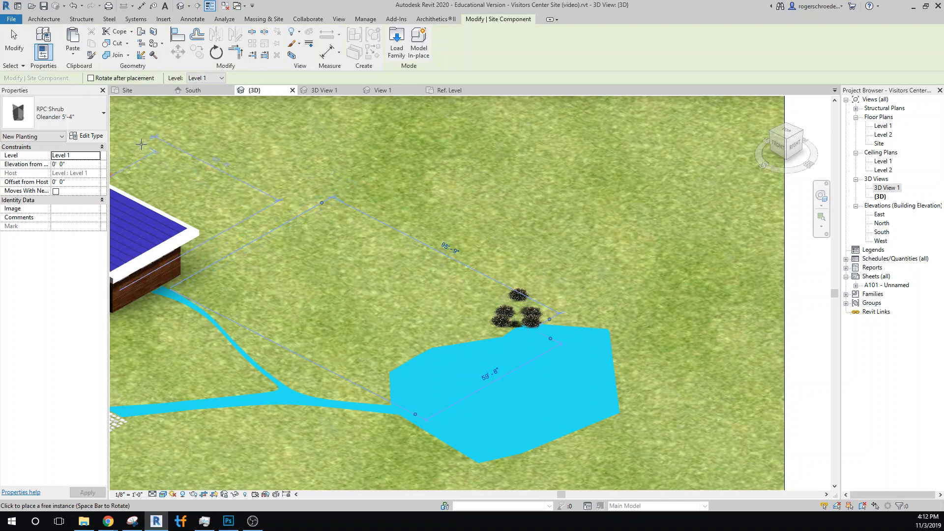
mouse_move(69, 118)
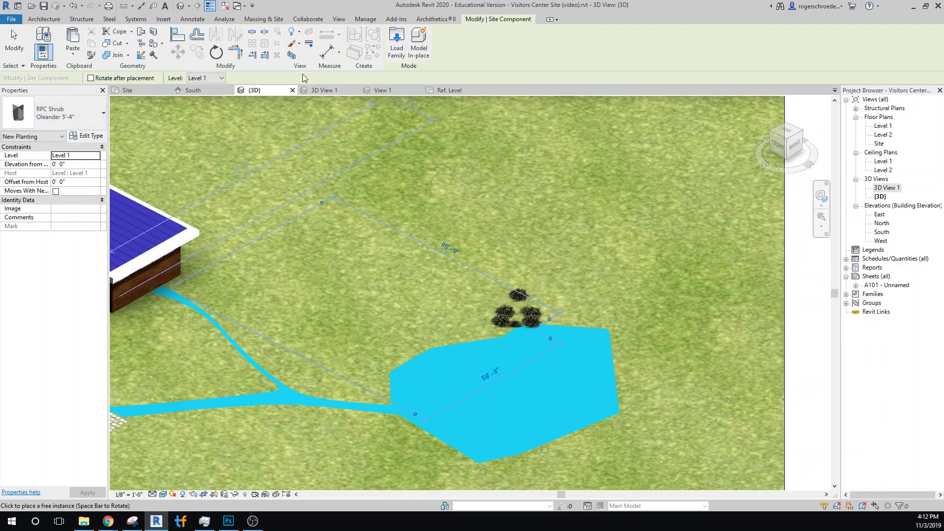
On the Site plan, place an RPC Shrub Pampas Grass 8'-0" near the path and view it in 3D.
click(126, 89)
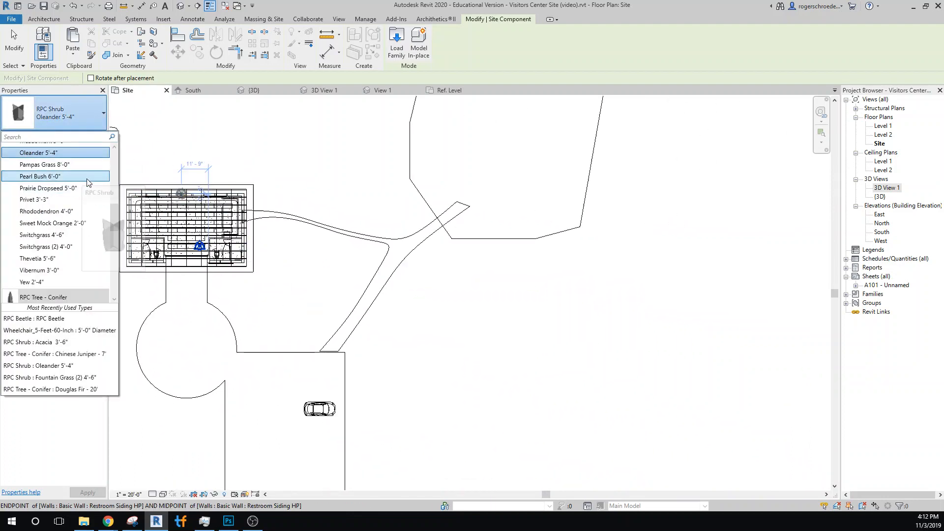
click(45, 164)
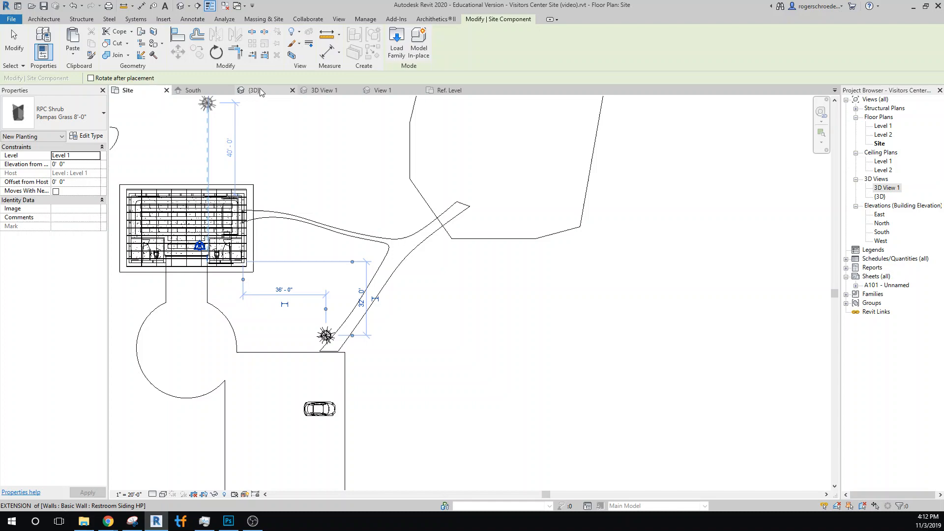
click(254, 90)
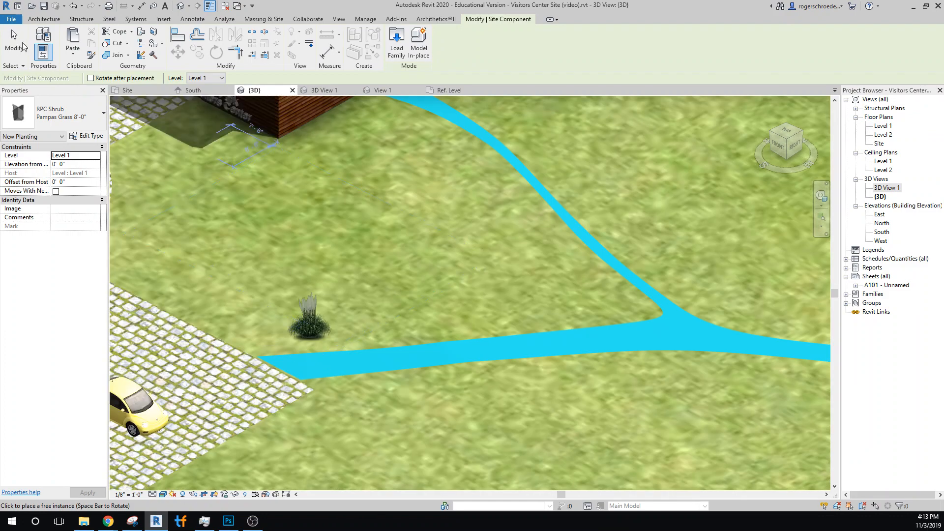
Place a few more pampas grass shrubs along the path, then undo the placements.
click(307, 330)
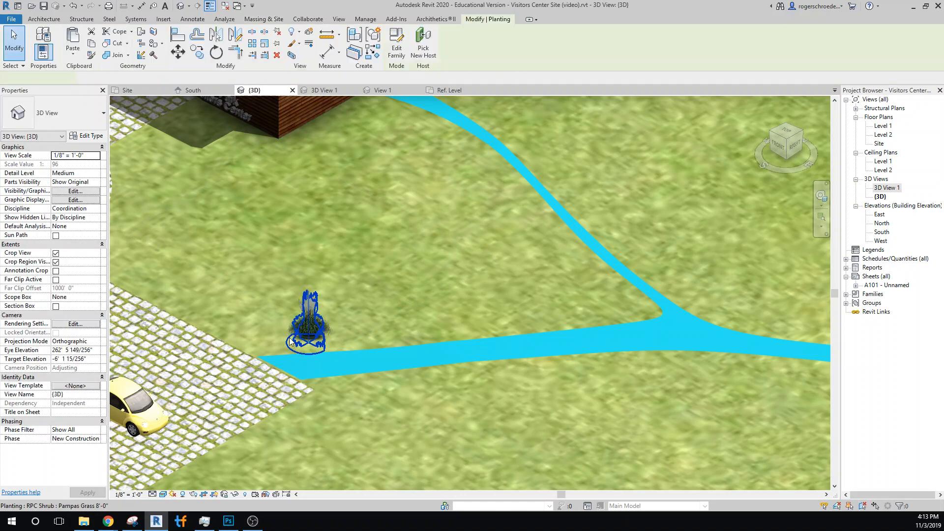
click(303, 334)
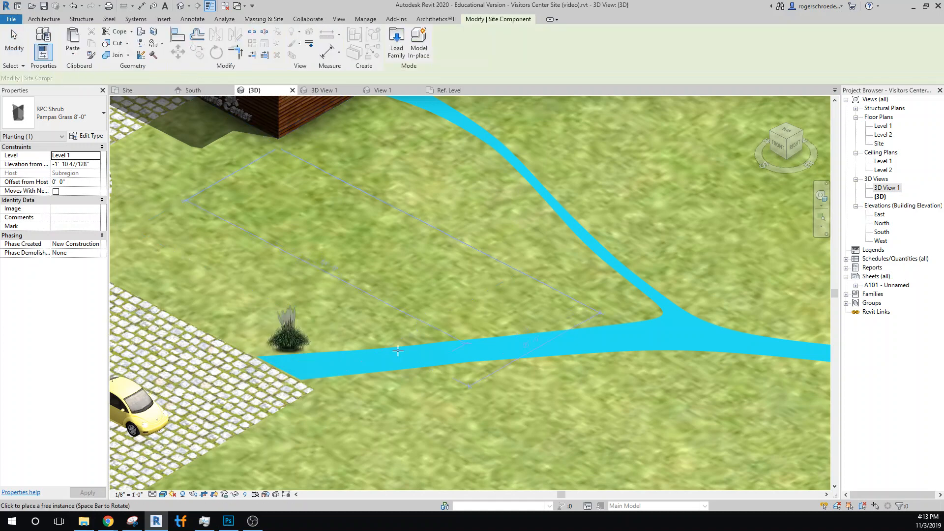
click(389, 335)
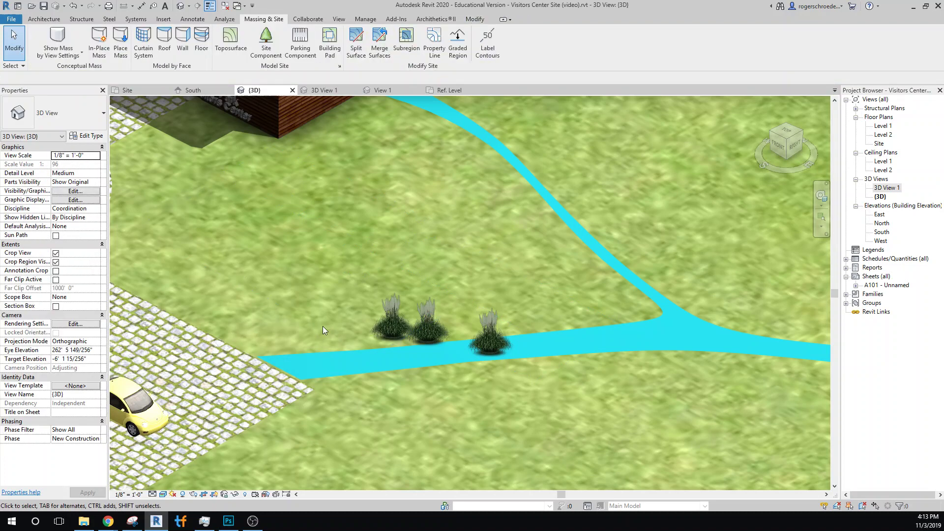
click(490, 344)
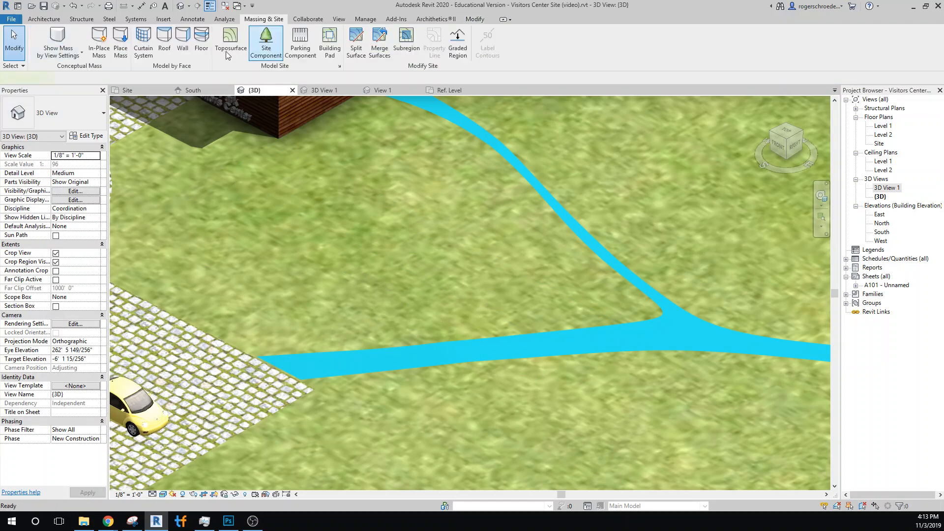
Plant Fountain Grass 3'-6" site components at several spots along the walking path.
click(266, 41)
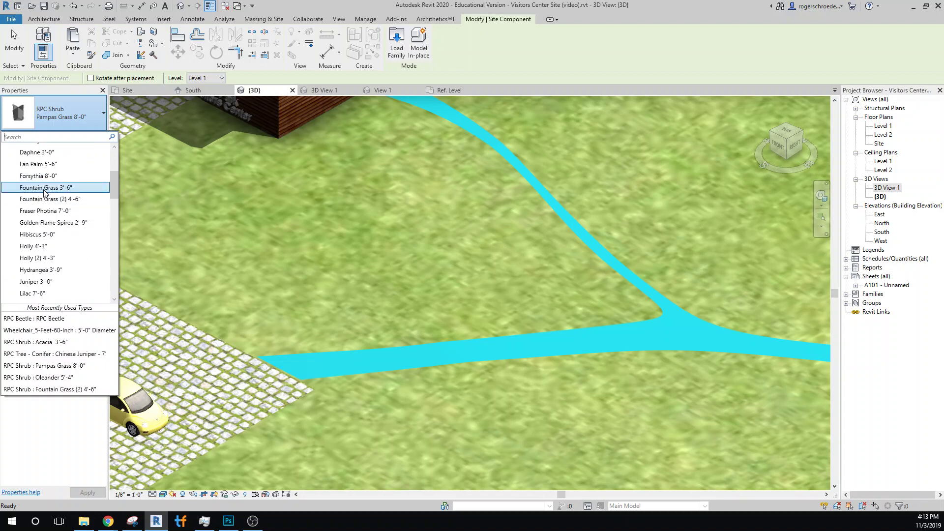
click(45, 187)
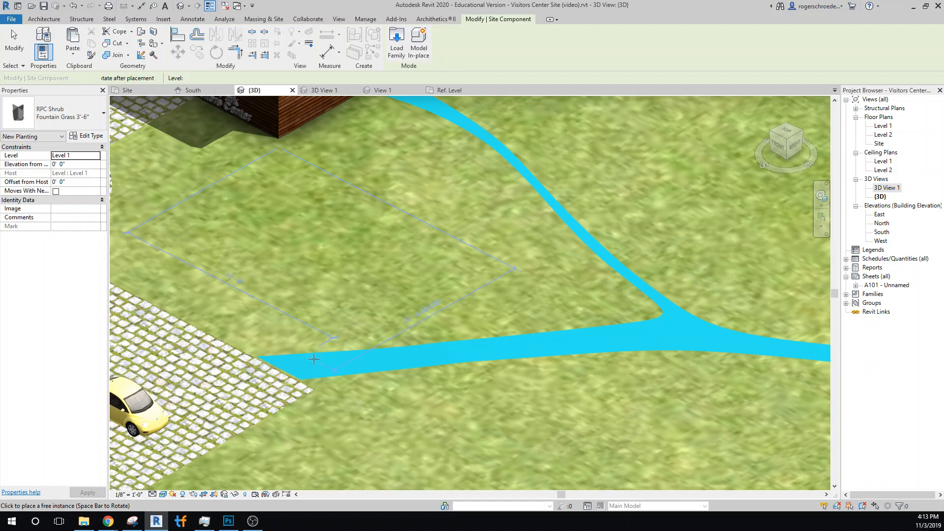
click(301, 362)
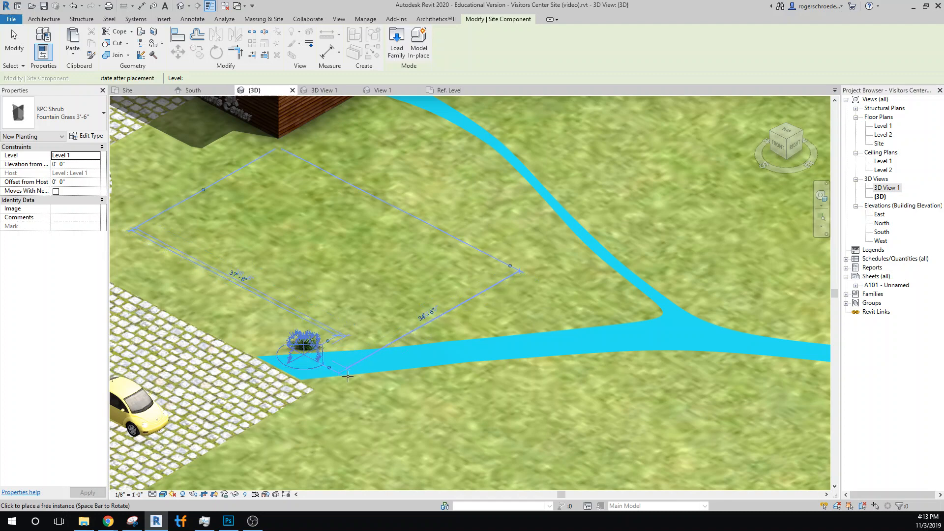
click(348, 378)
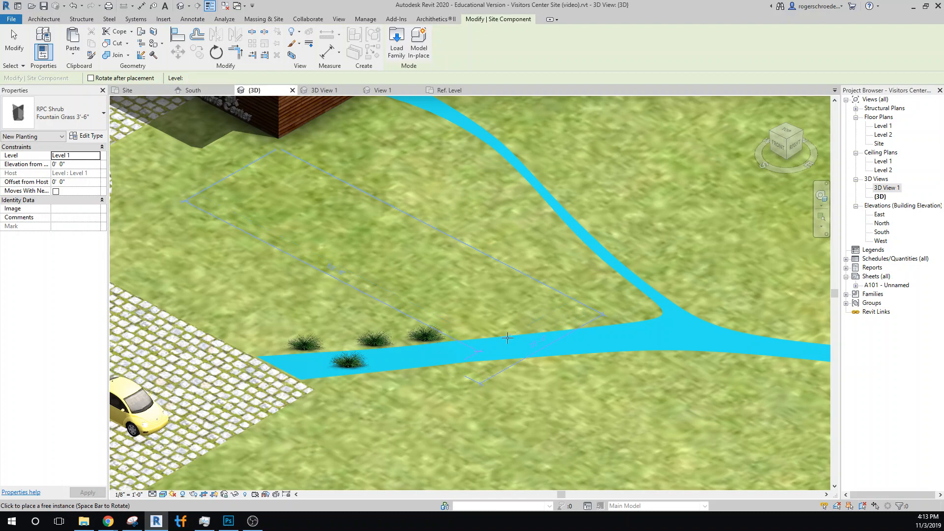
click(499, 336)
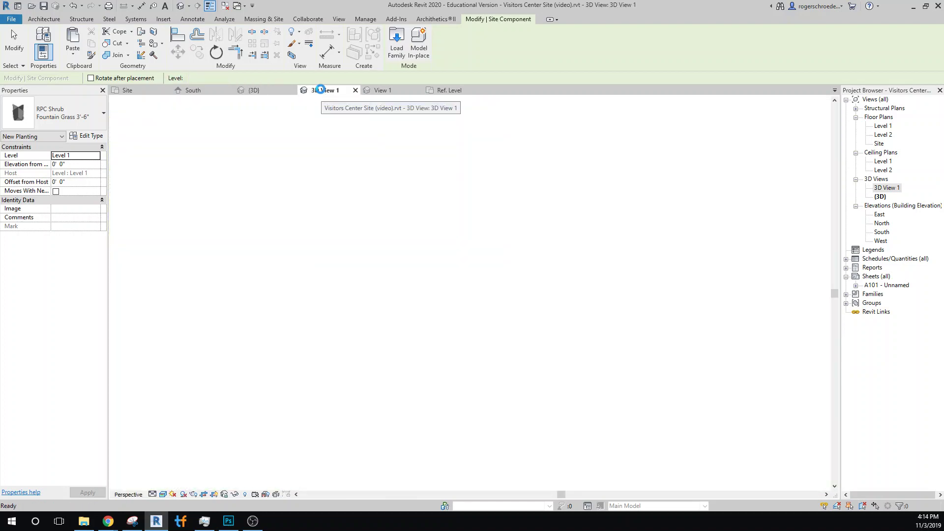
In 3D View 1, drag the crop region's left grip outward to frame the whole building, then deselect.
click(324, 89)
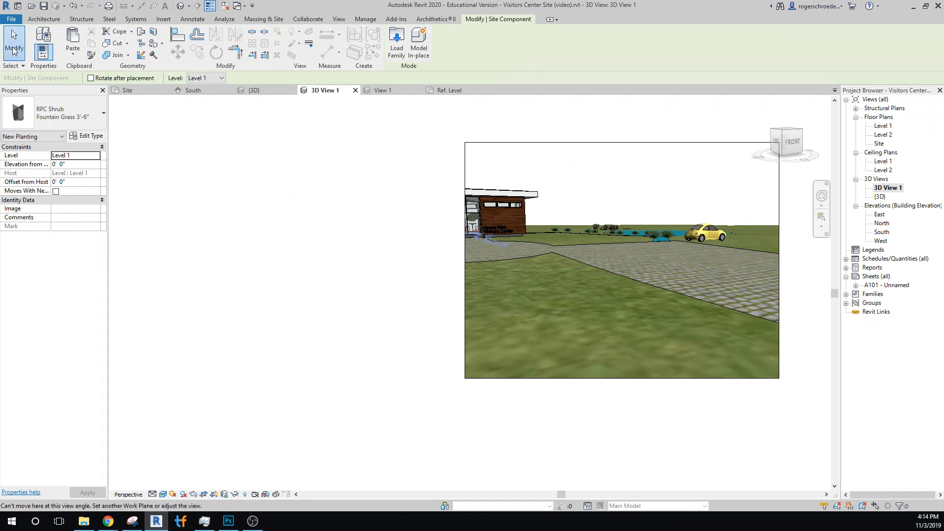
click(465, 259)
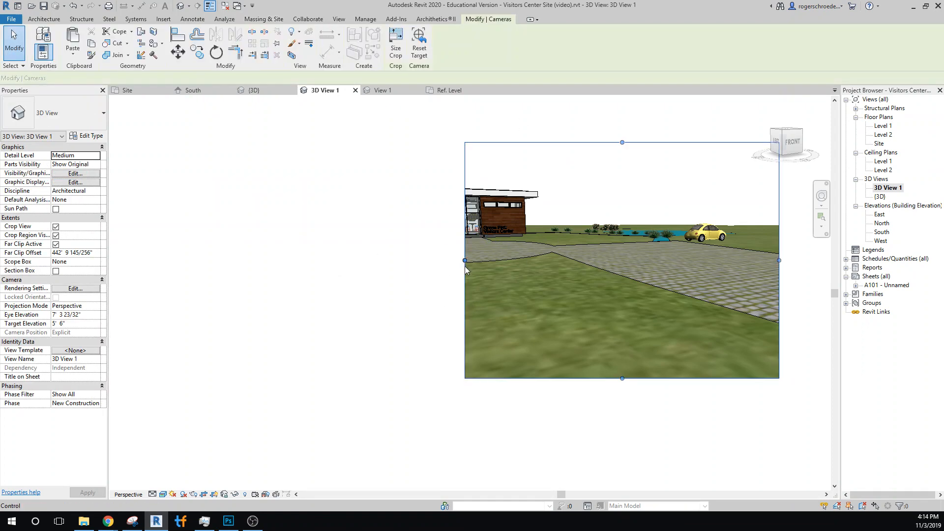
drag(466, 260, 320, 260)
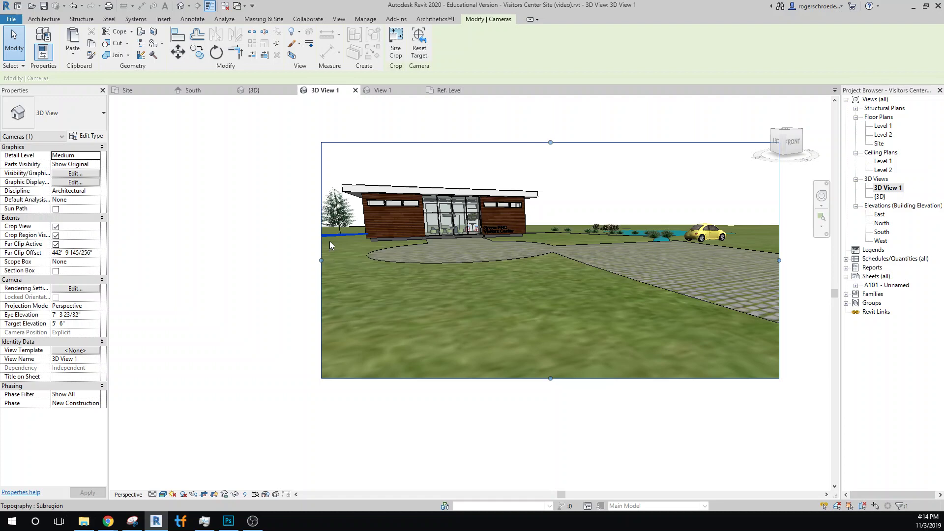
click(682, 290)
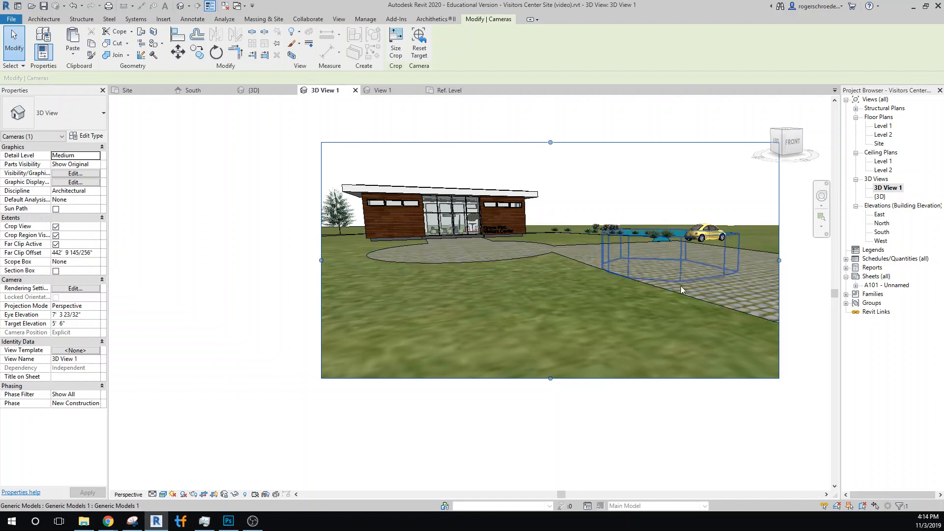
click(370, 264)
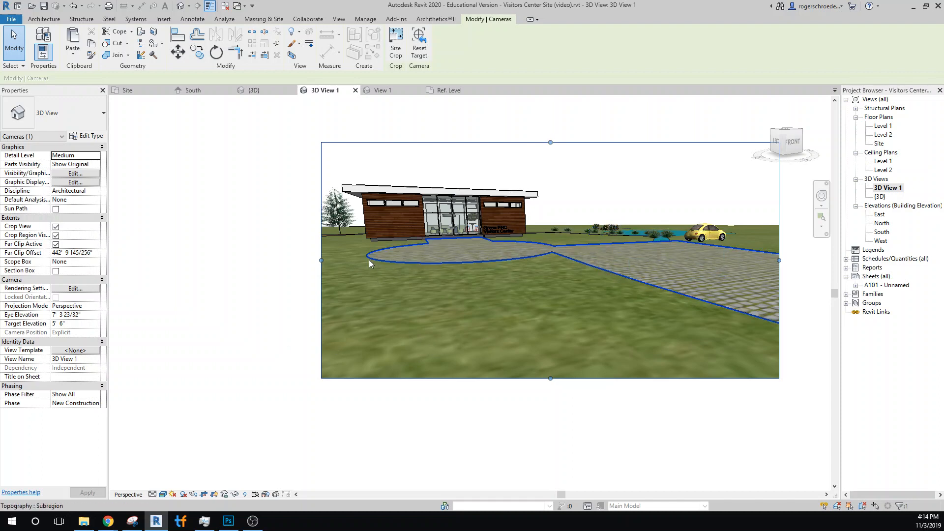
click(446, 220)
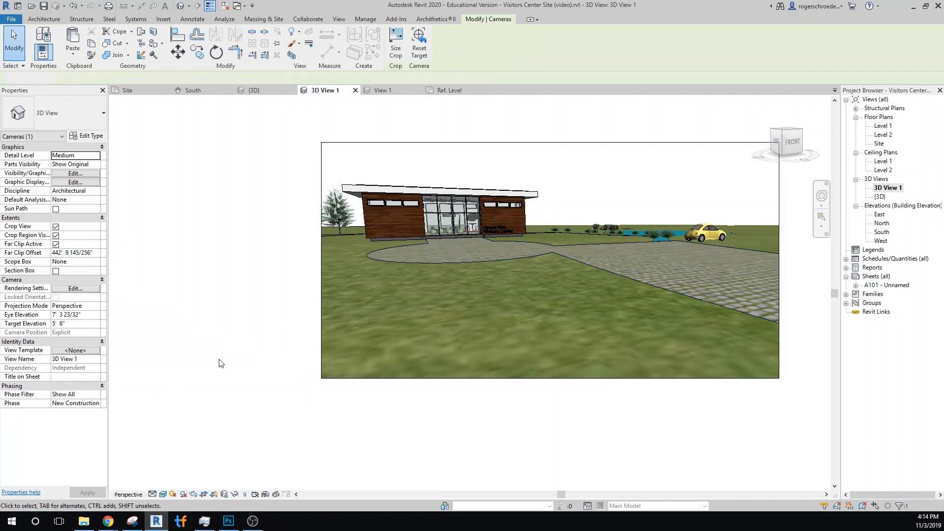
click(263, 19)
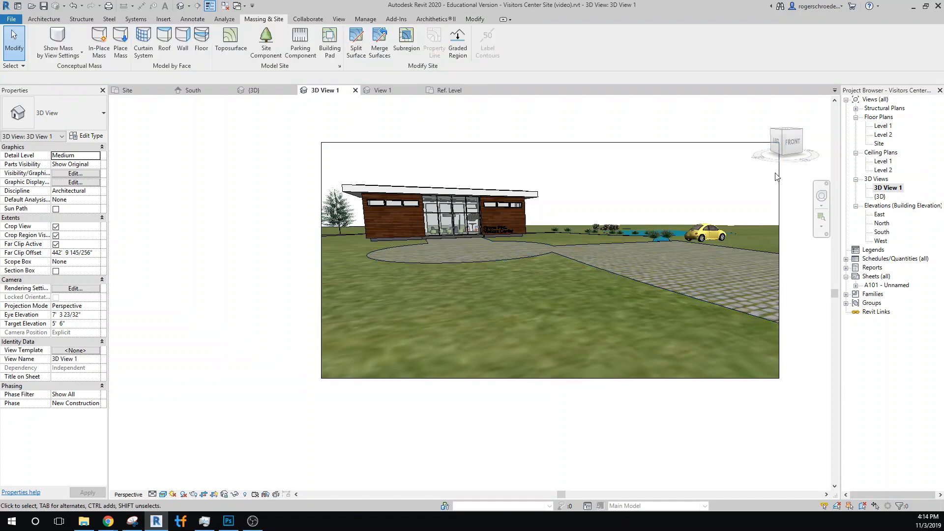
Delete 3D View 1 from the Project Browser, returning to the Site floor plan.
right_click(887, 187)
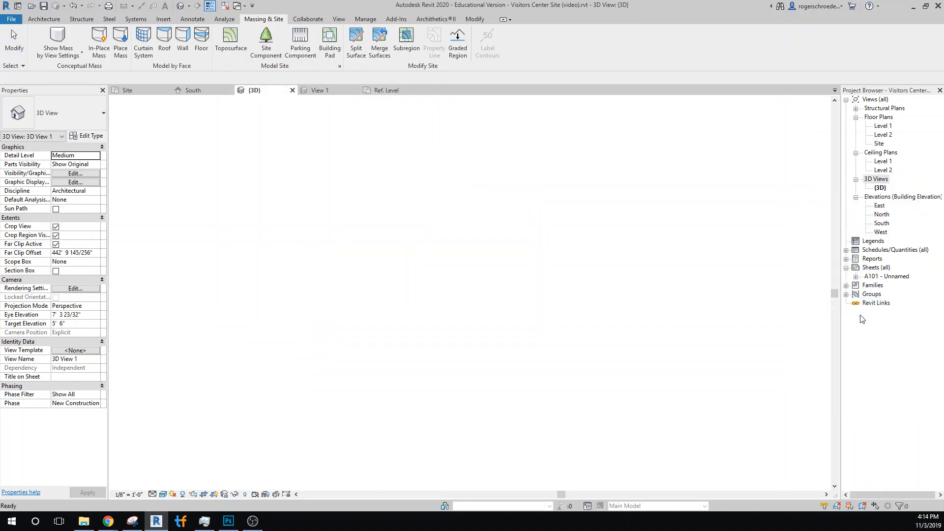
click(127, 89)
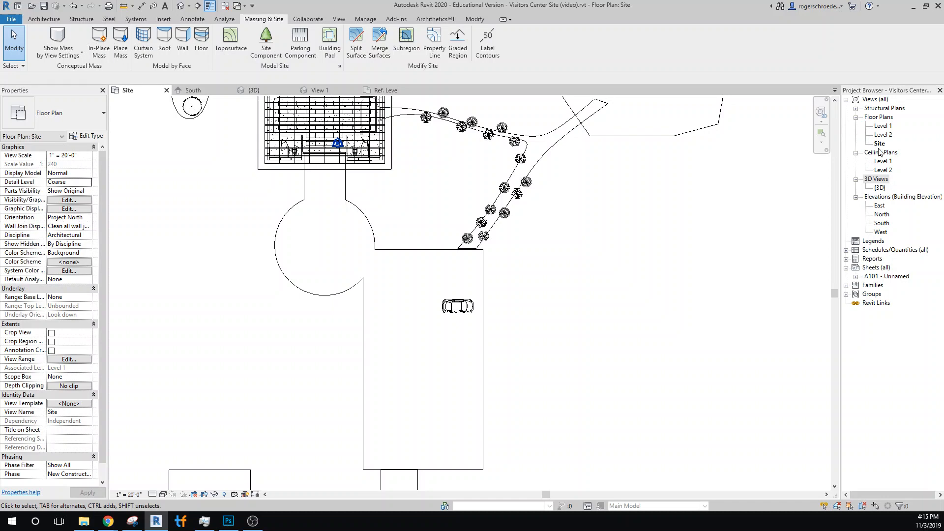
From the Site plan, place a camera eye south of the plaza targeting beyond the visitors center.
click(338, 19)
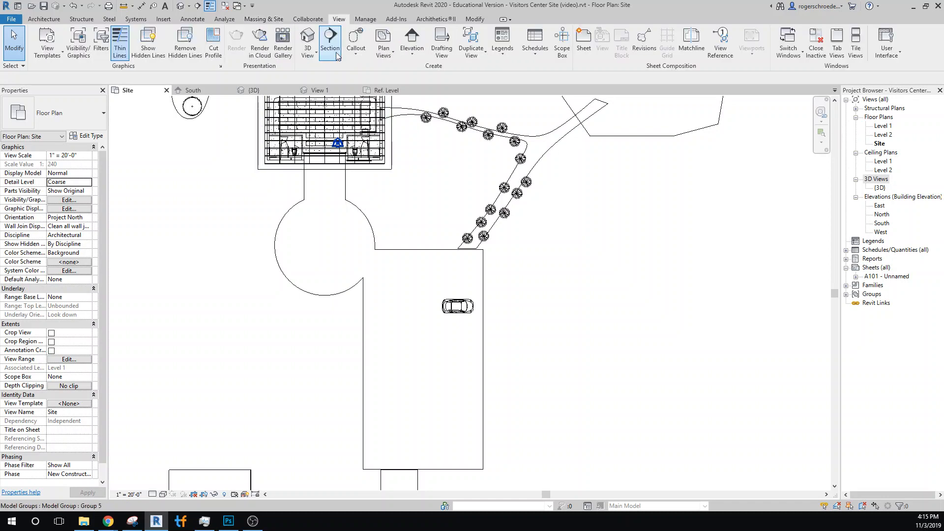
click(306, 41)
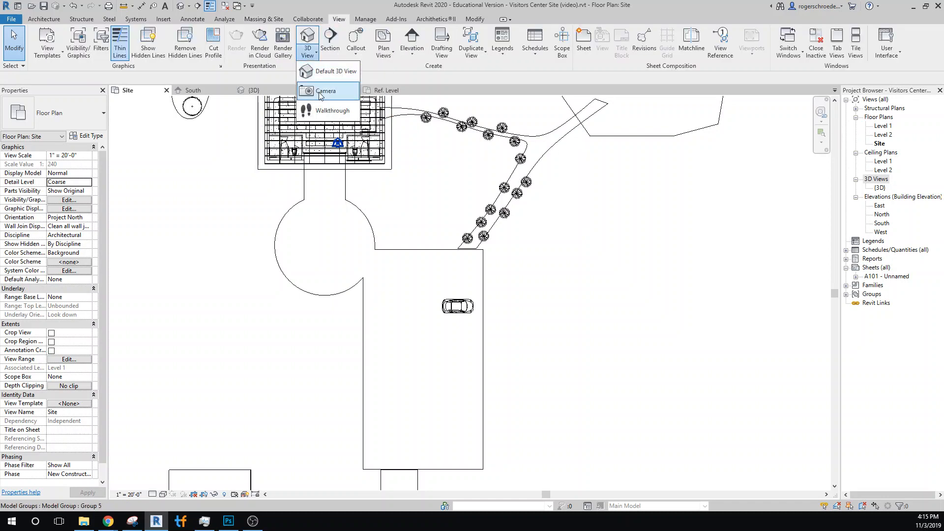
click(327, 90)
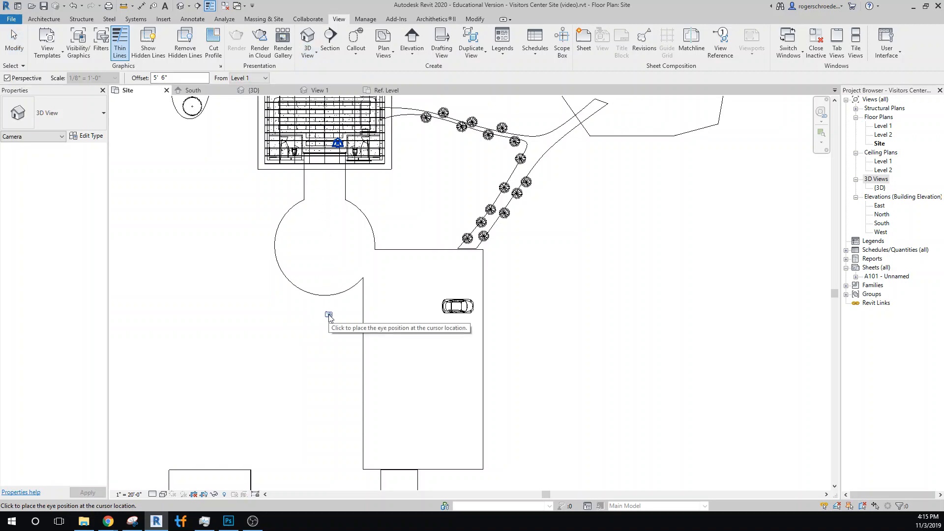
mouse_move(315, 327)
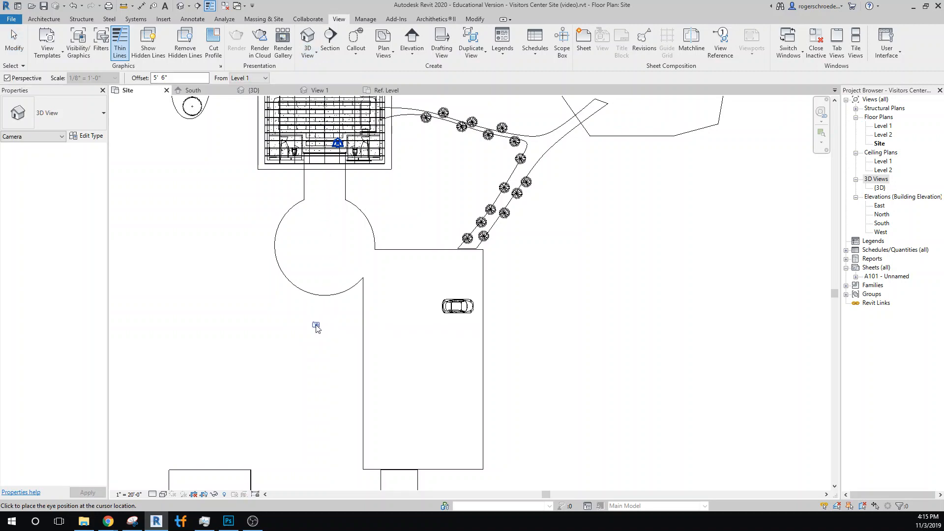
click(316, 325)
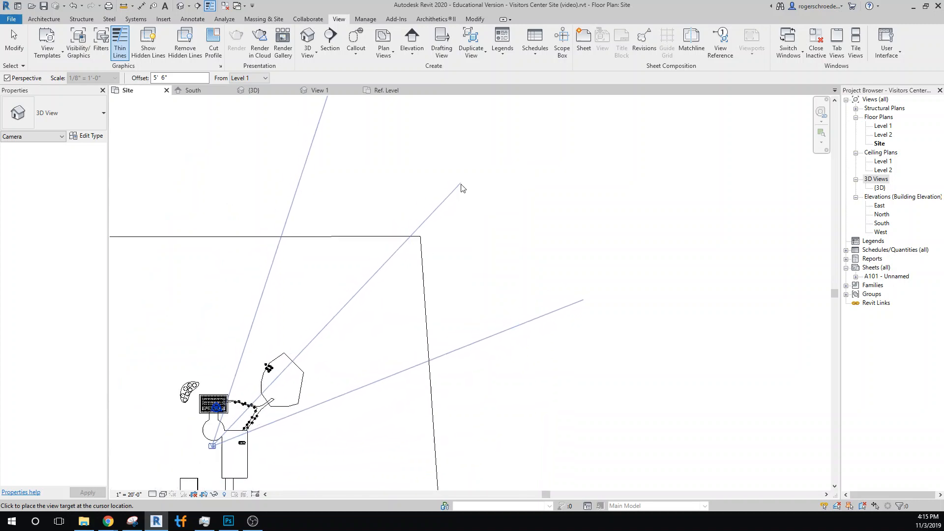
click(462, 188)
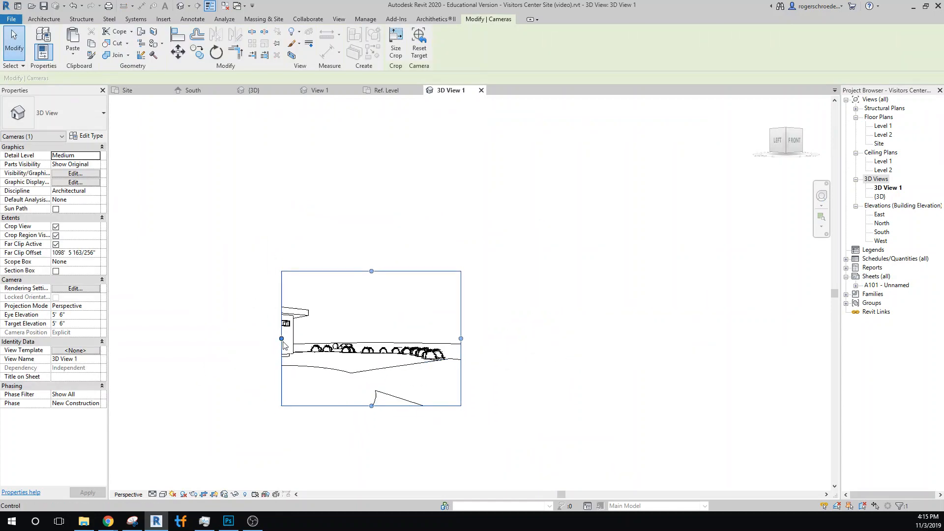
Drag the crop region's left and right grips outward to show building, firs and car, then deselect.
drag(281, 338, 144, 338)
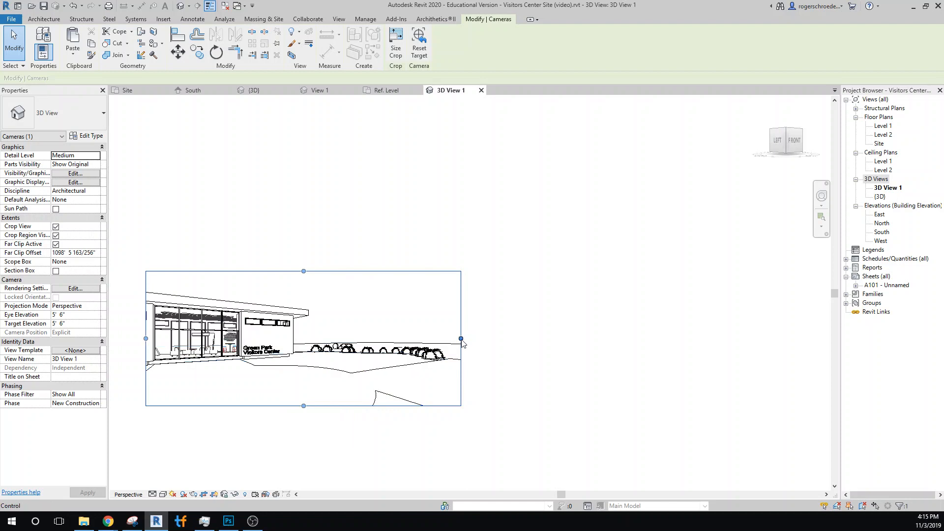
drag(461, 339, 573, 338)
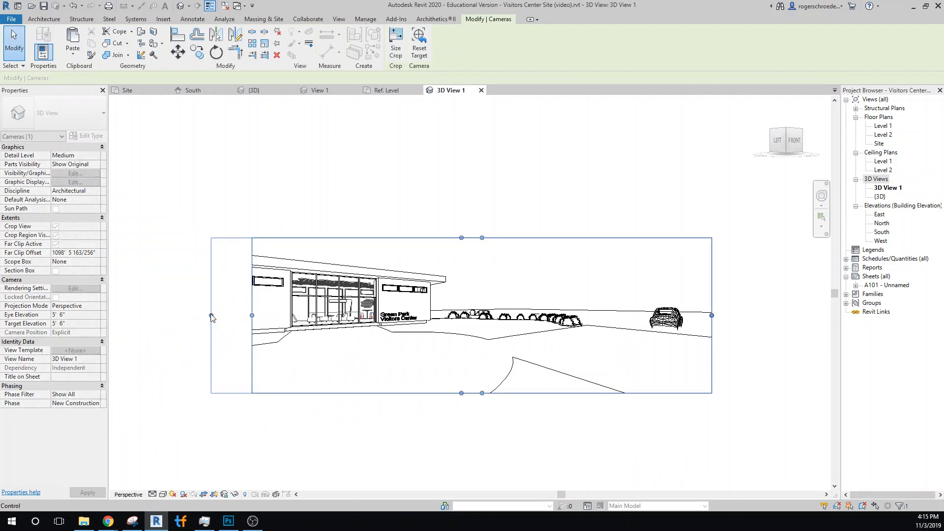
drag(252, 316, 211, 316)
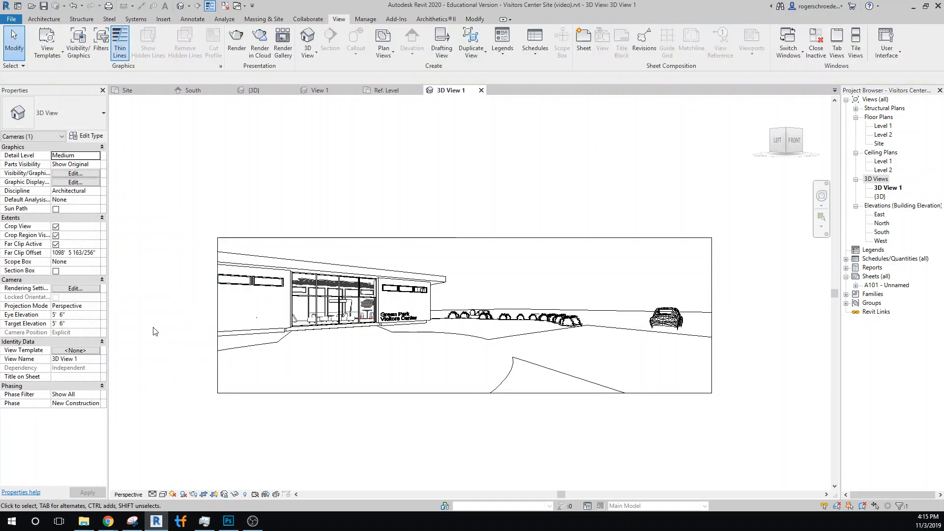
click(162, 495)
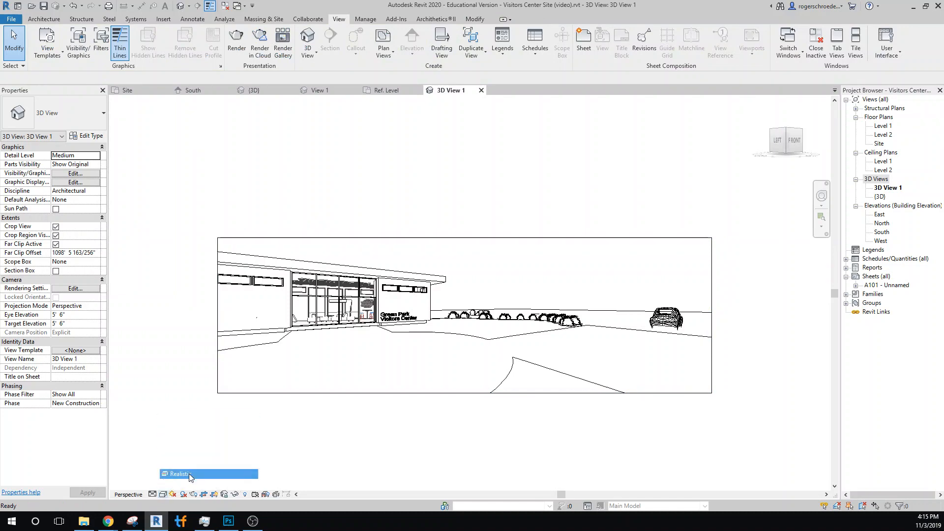
Set Visual Style to Realistic; in Graphic Display Options turn off Show Edges and set Background to Image.
click(191, 473)
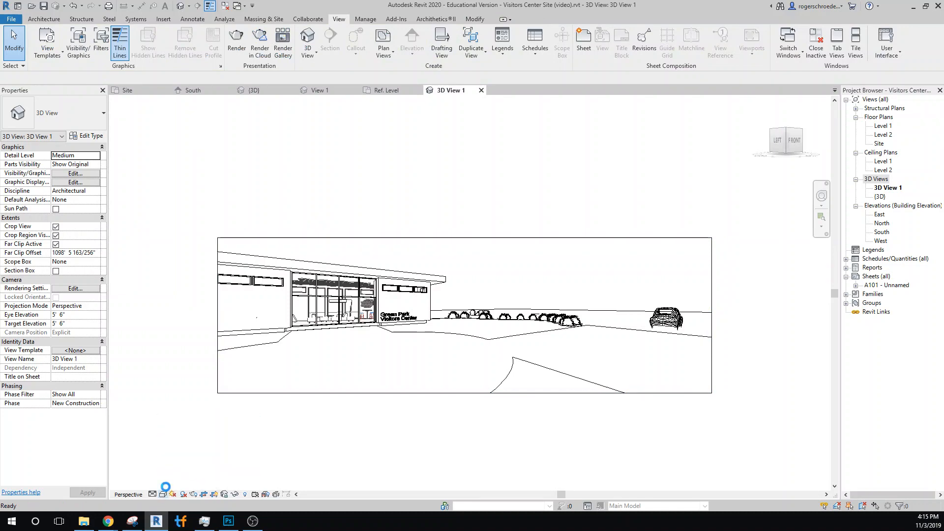
click(162, 495)
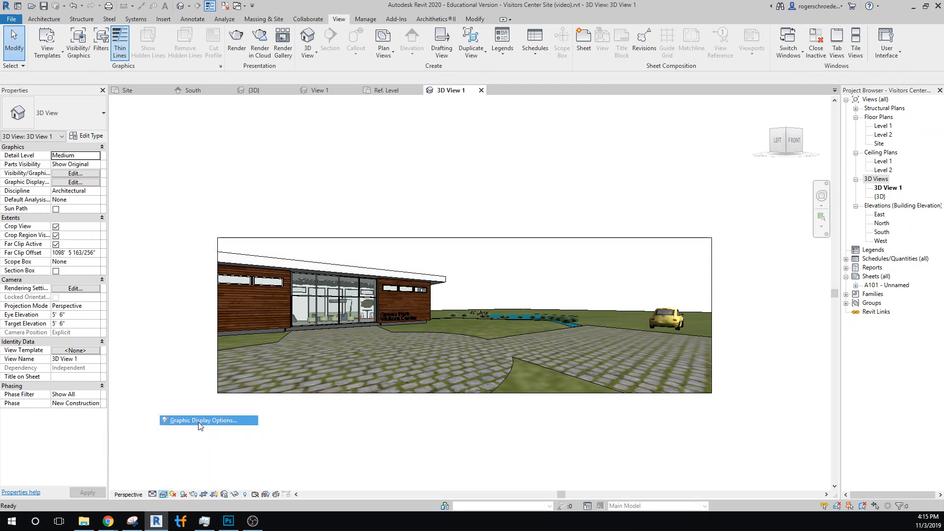
click(202, 420)
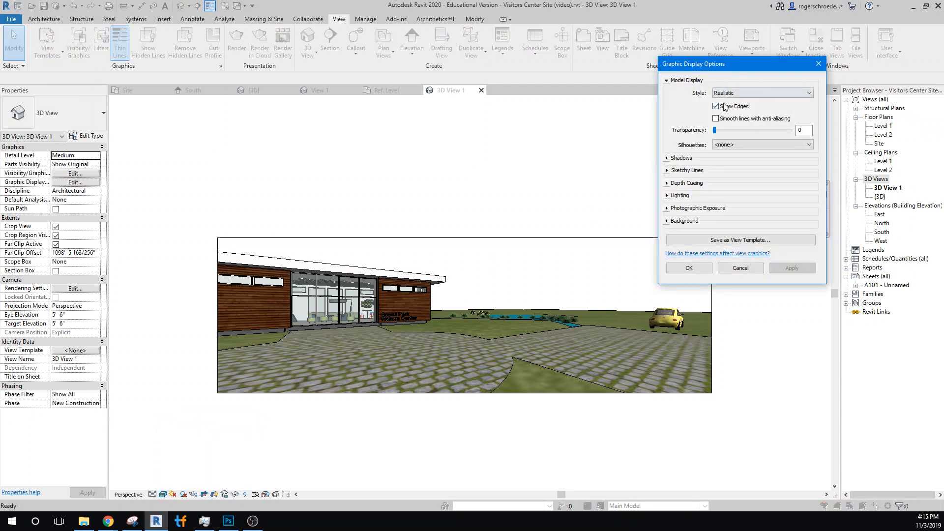
click(716, 106)
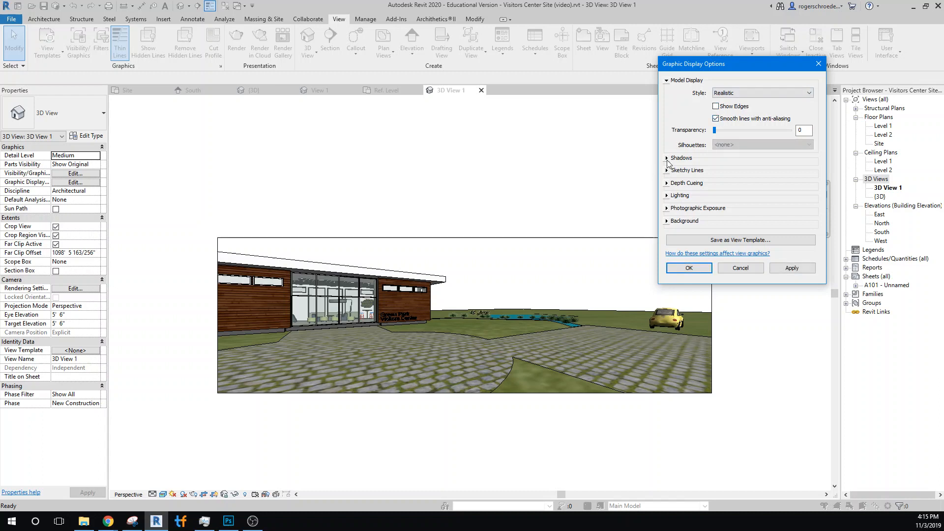
click(667, 158)
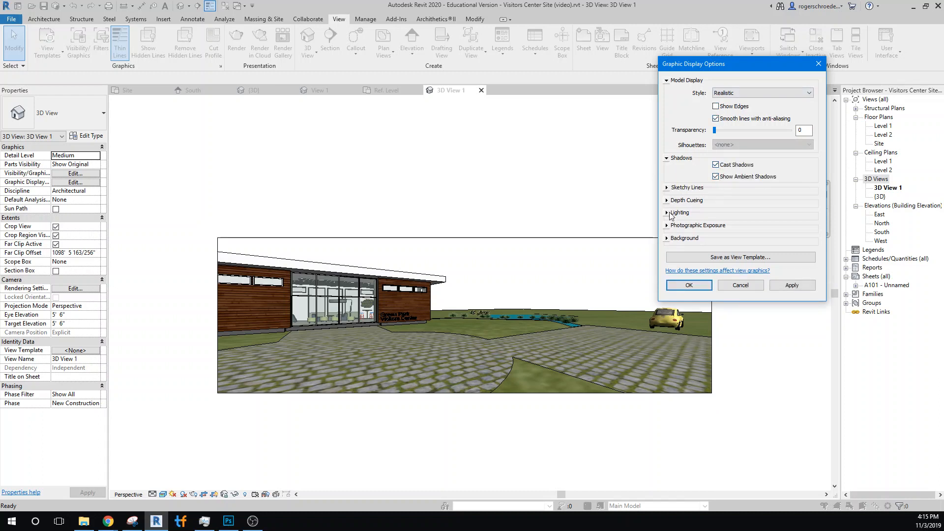
click(667, 238)
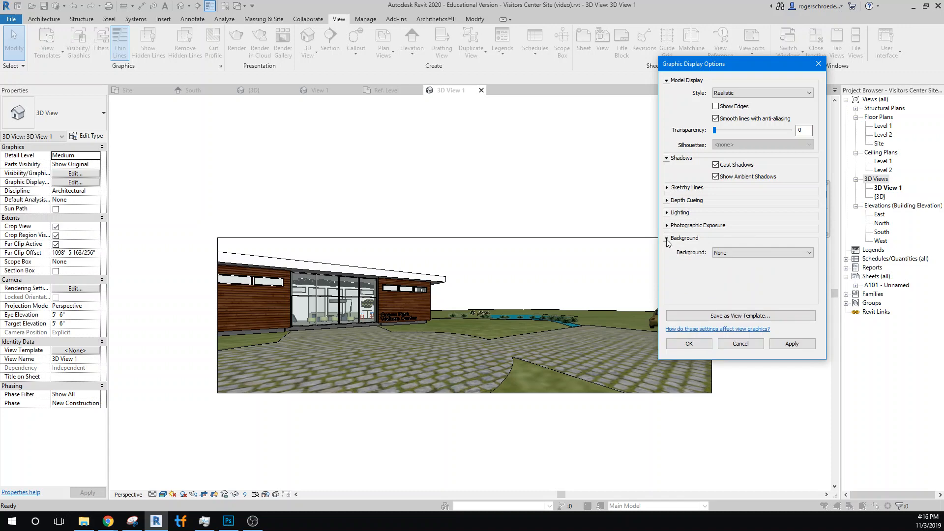
click(762, 252)
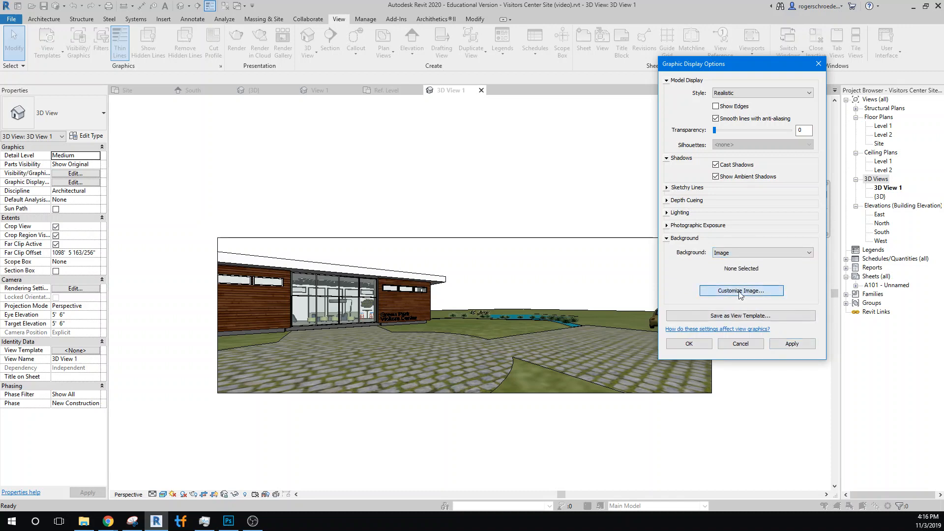
Load woods and sky.jpg as the background image via Customize Image.
click(741, 290)
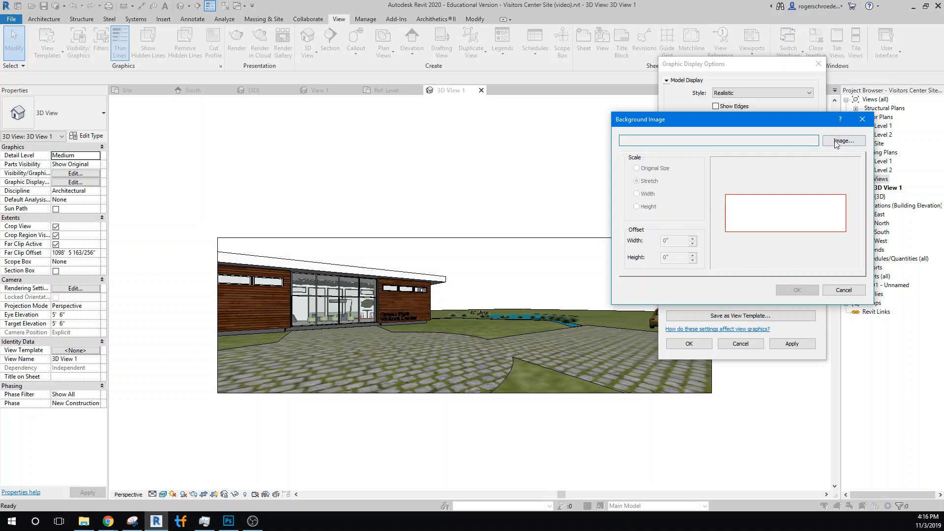
click(843, 141)
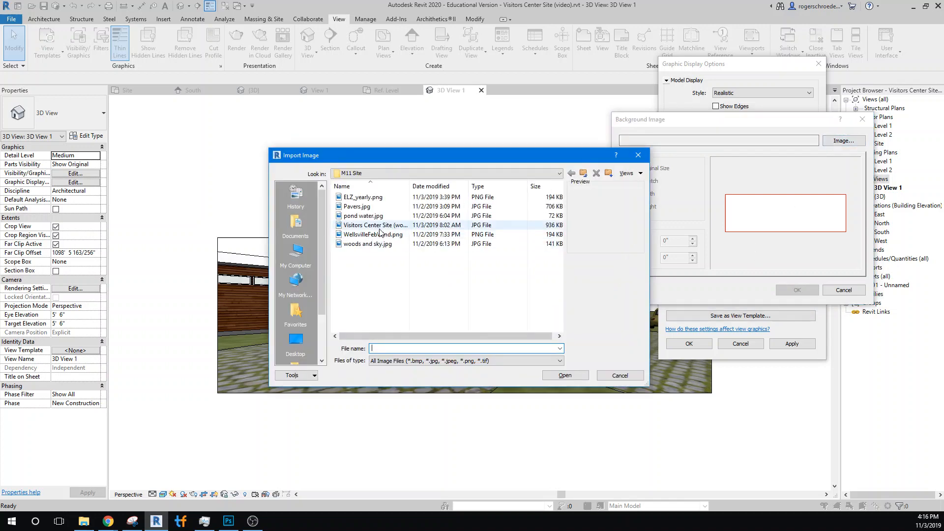
click(369, 244)
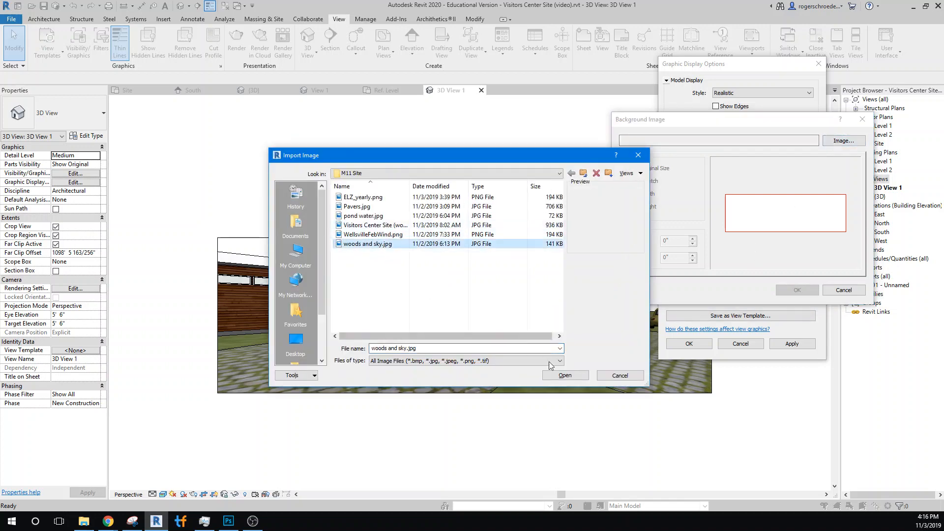
click(565, 376)
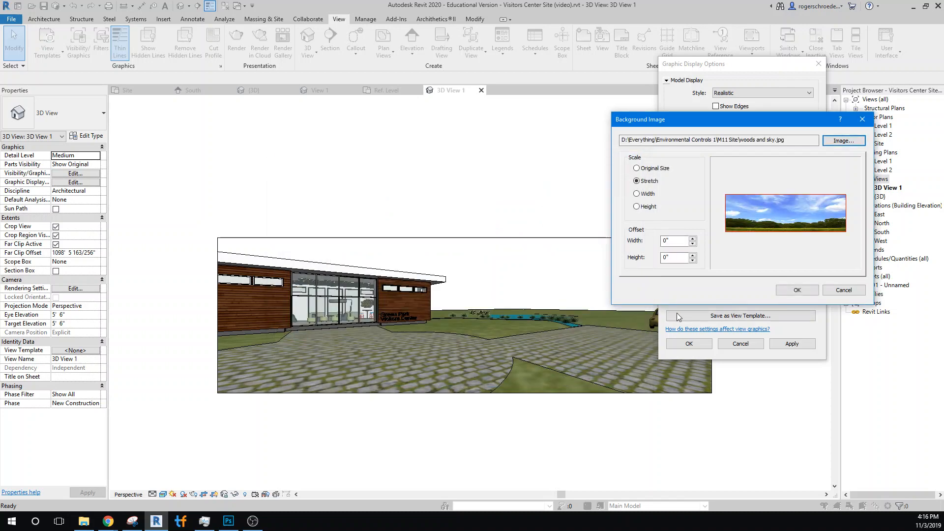
Confirm the image settings and apply the woods-and-sky background to 3D View 1.
click(674, 257)
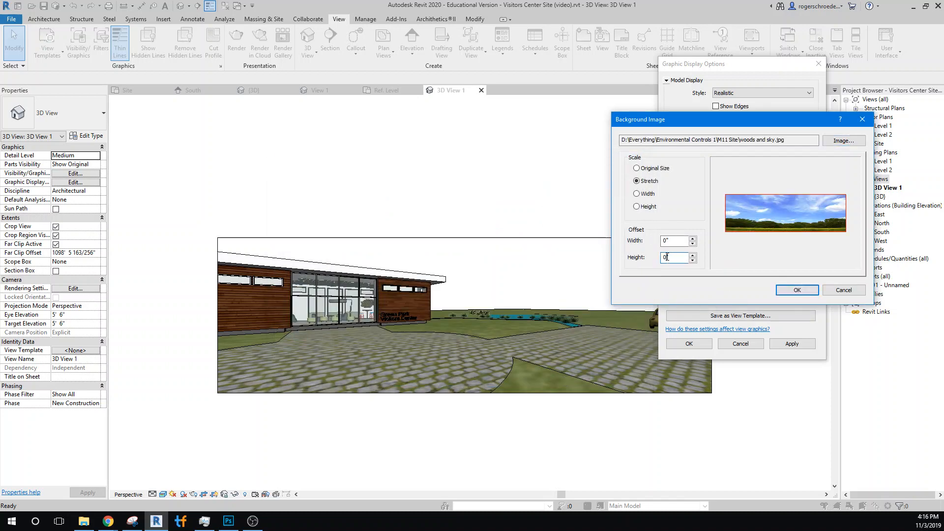
click(674, 258)
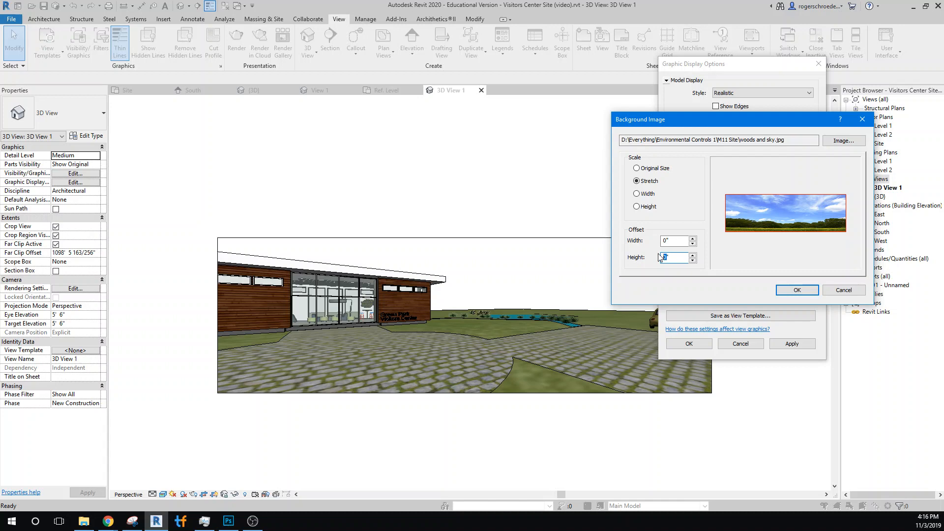
click(797, 290)
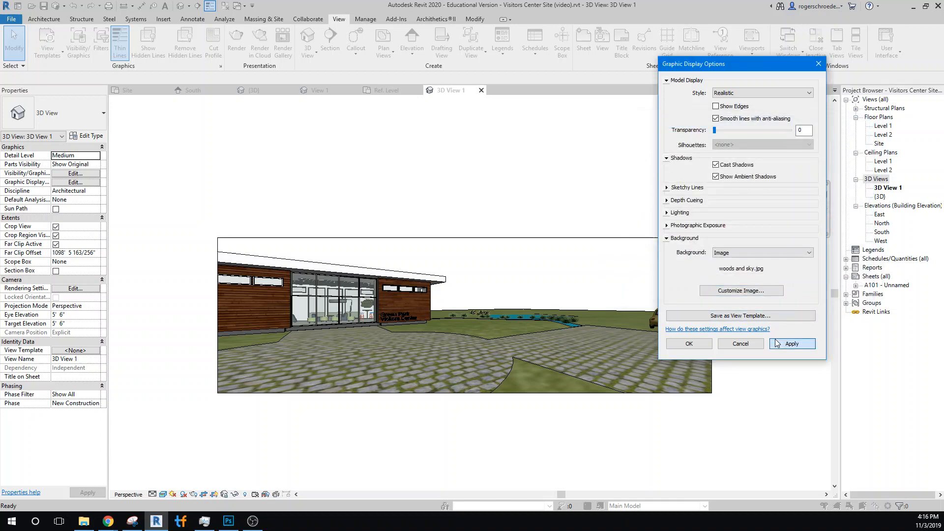
click(792, 343)
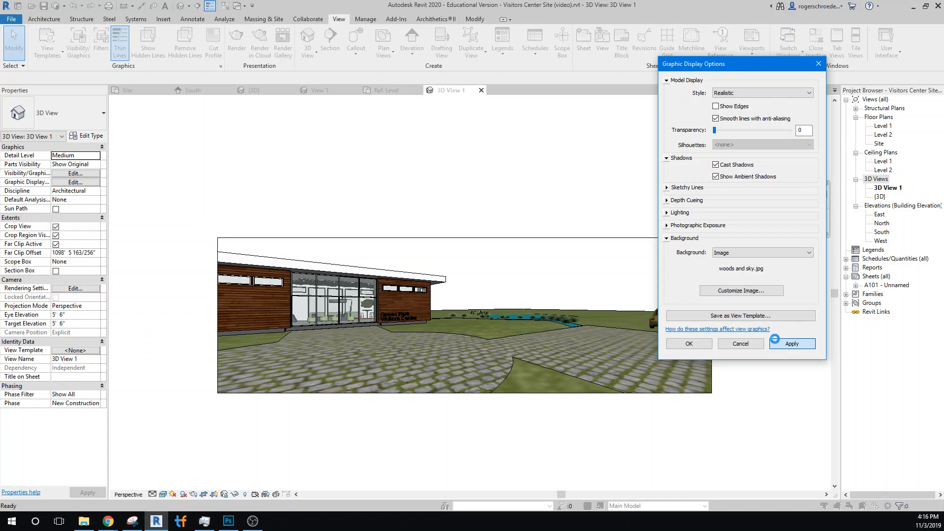
click(792, 343)
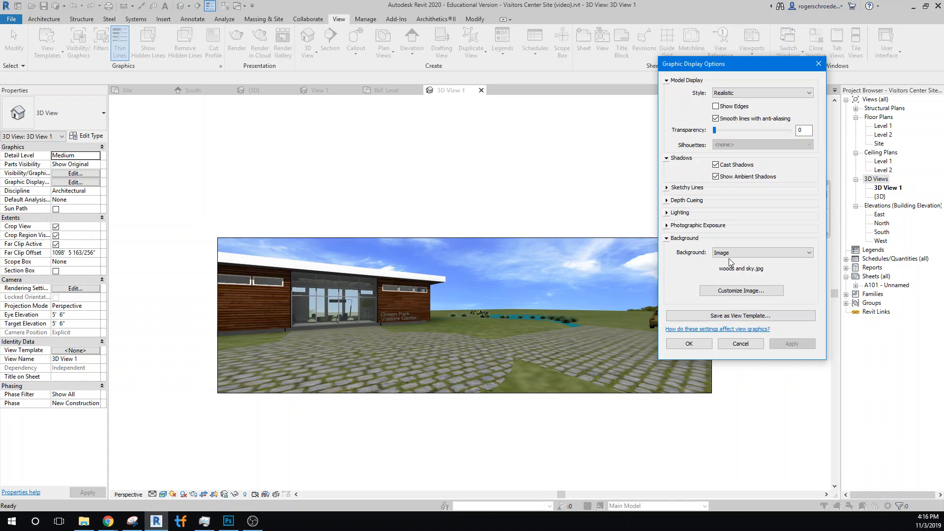
Set the background image Offset Height to 3" and apply it to the view.
click(741, 290)
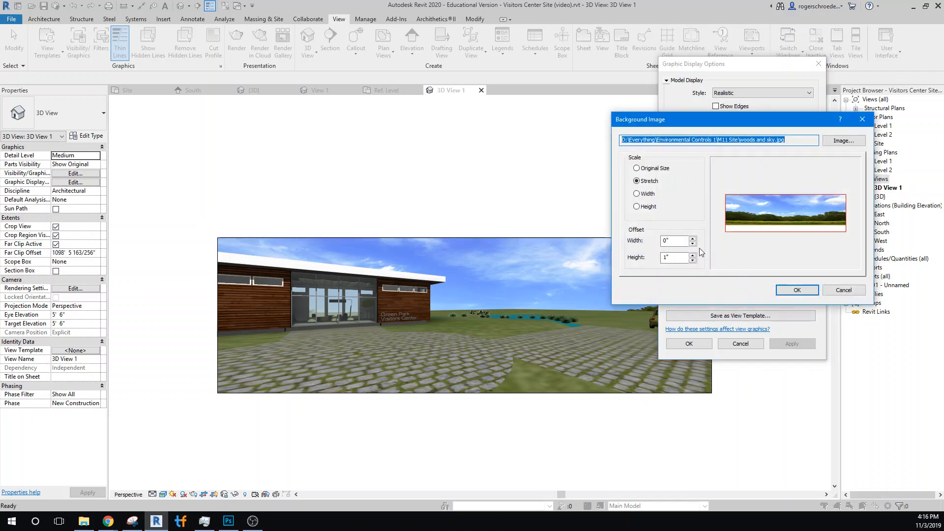
click(674, 257)
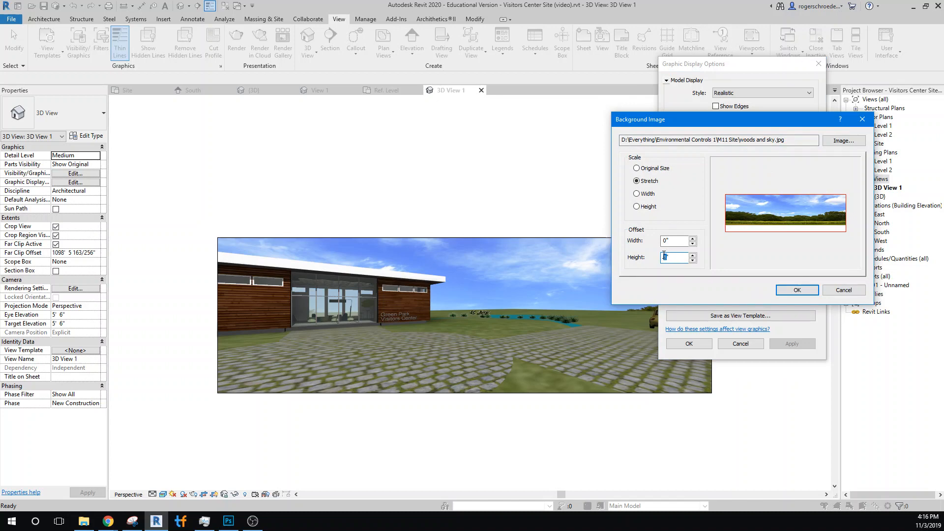
text(3")
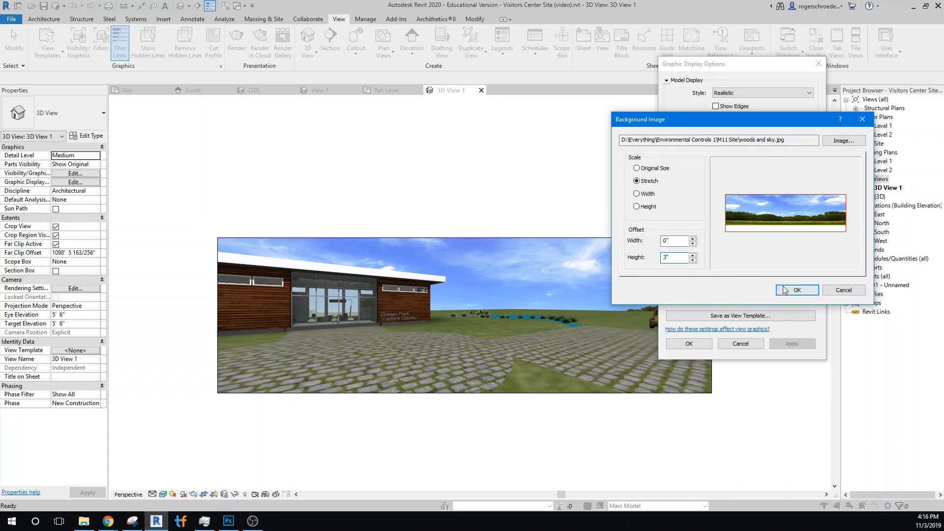
click(796, 290)
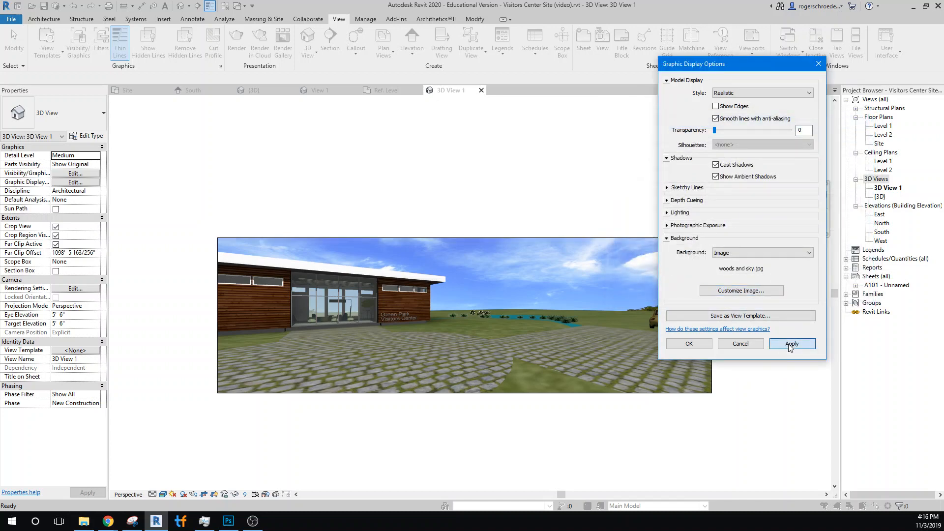
click(791, 343)
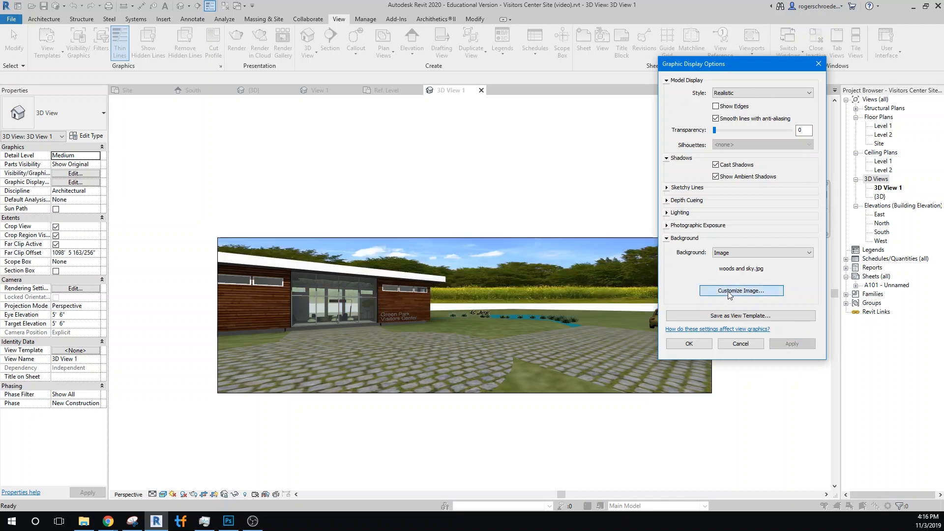
Change the background Offset Height to 2" and apply it so the treeline sits on the horizon.
click(741, 290)
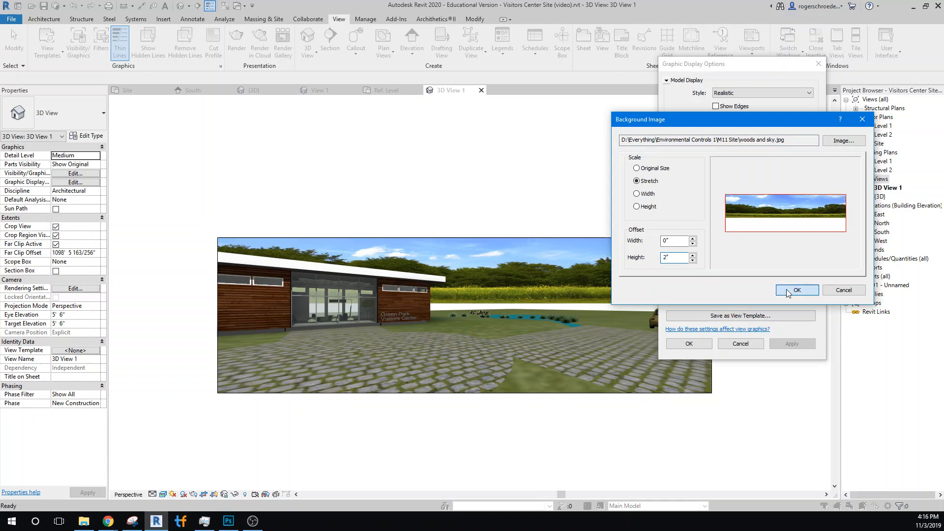
click(796, 290)
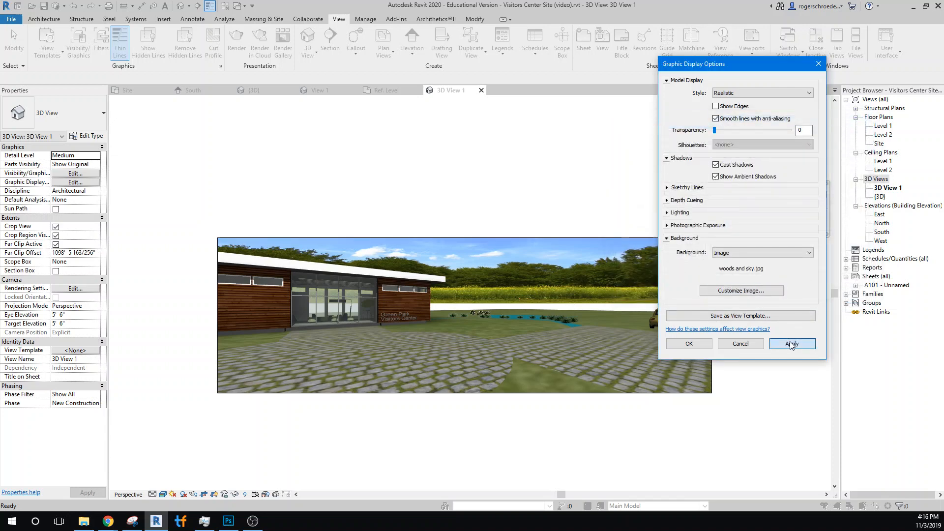
click(791, 343)
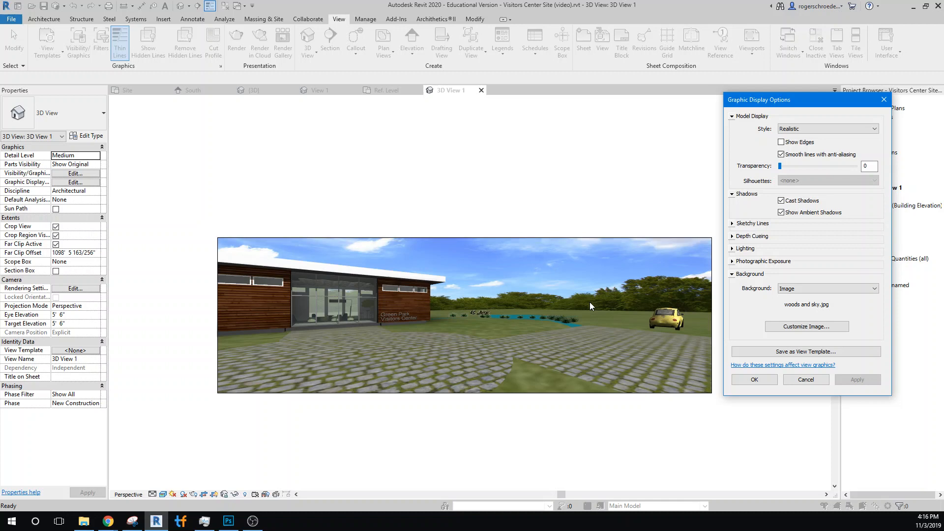
mouse_move(680, 299)
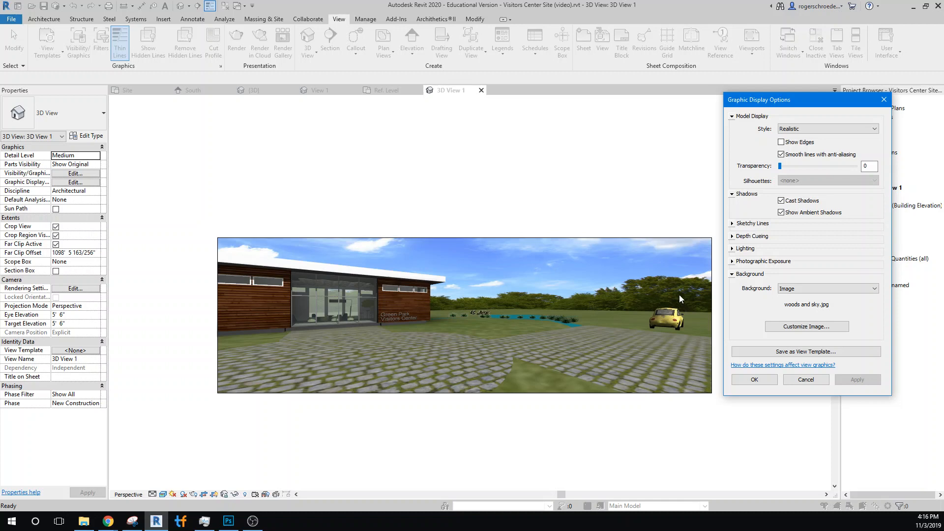
mouse_move(663, 291)
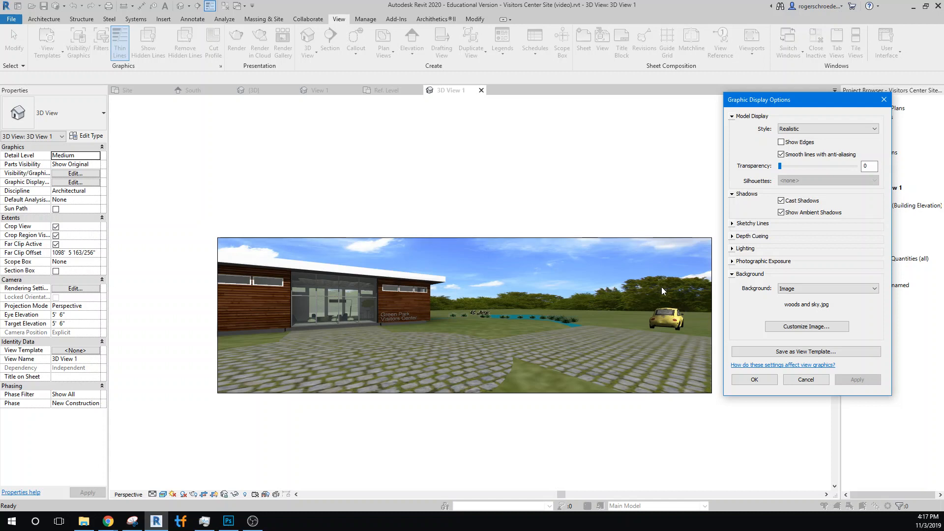
mouse_move(540, 346)
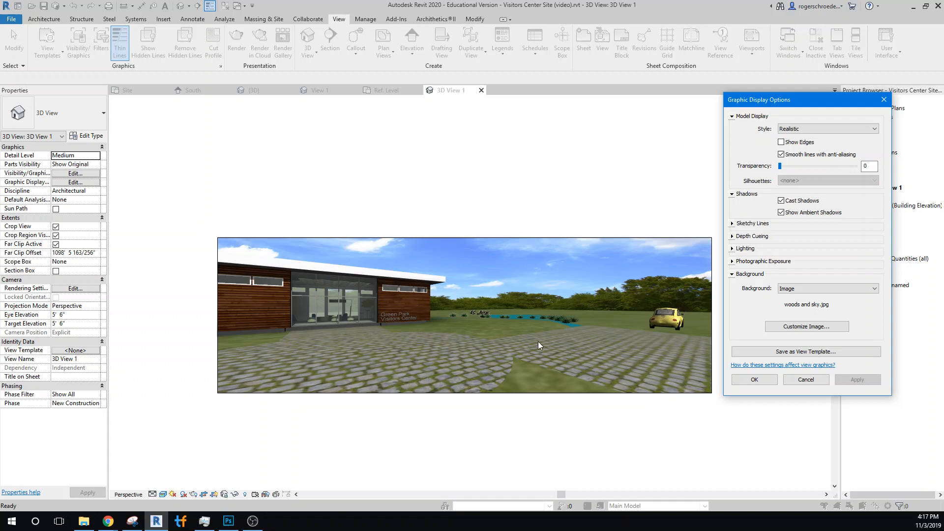
mouse_move(482, 261)
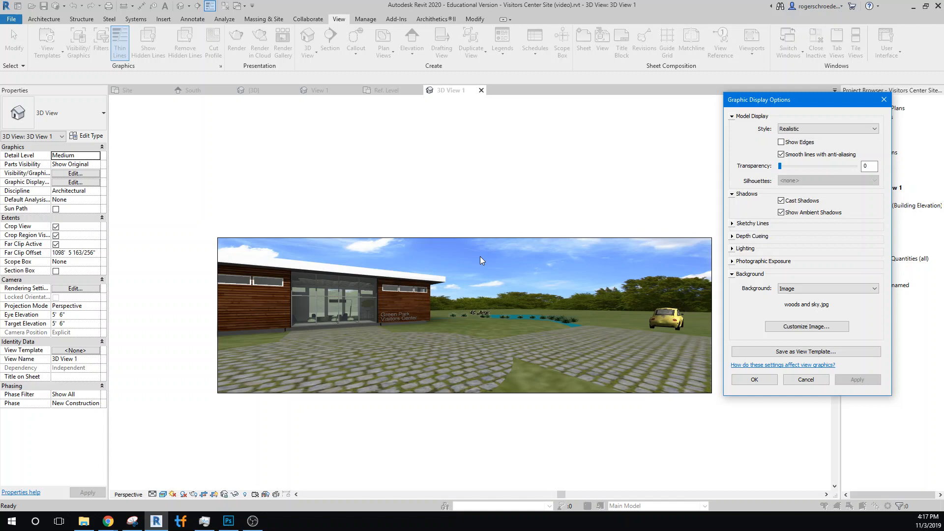